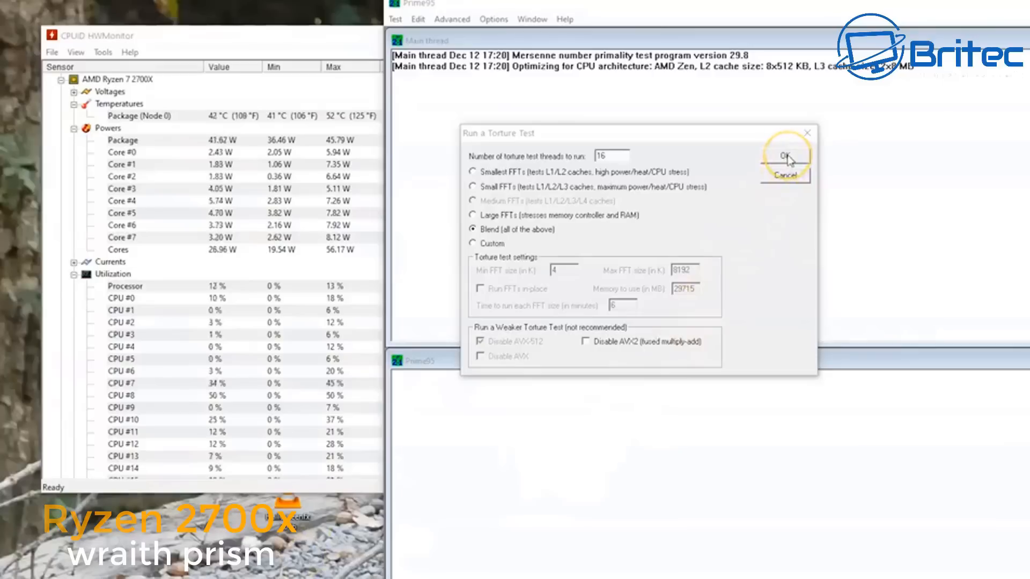
- Start Prime95's 16-thread Blend torture test and watch the Ryzen 7 2700X readings in HWMonitor
click(784, 158)
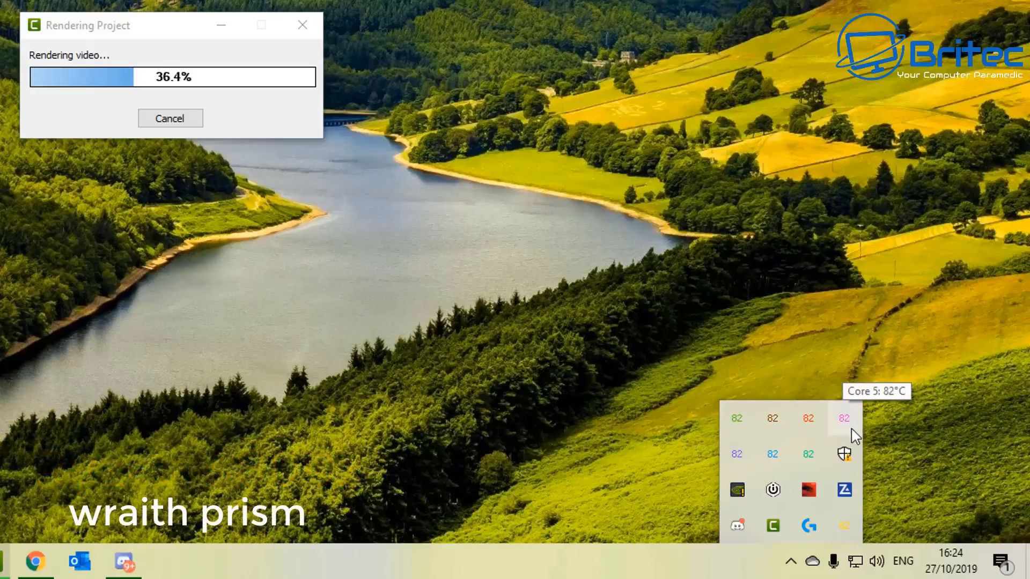
mouse_move(807, 454)
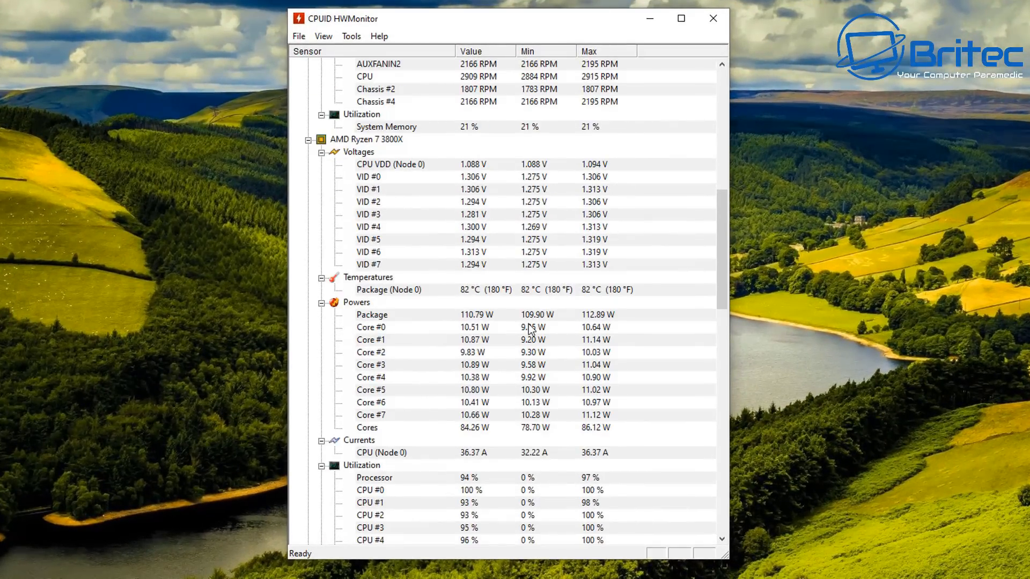
- Select the Ryzen 7 3800X Package (Node 0) temperature row, reading 82 °C at about 112 W
click(387, 290)
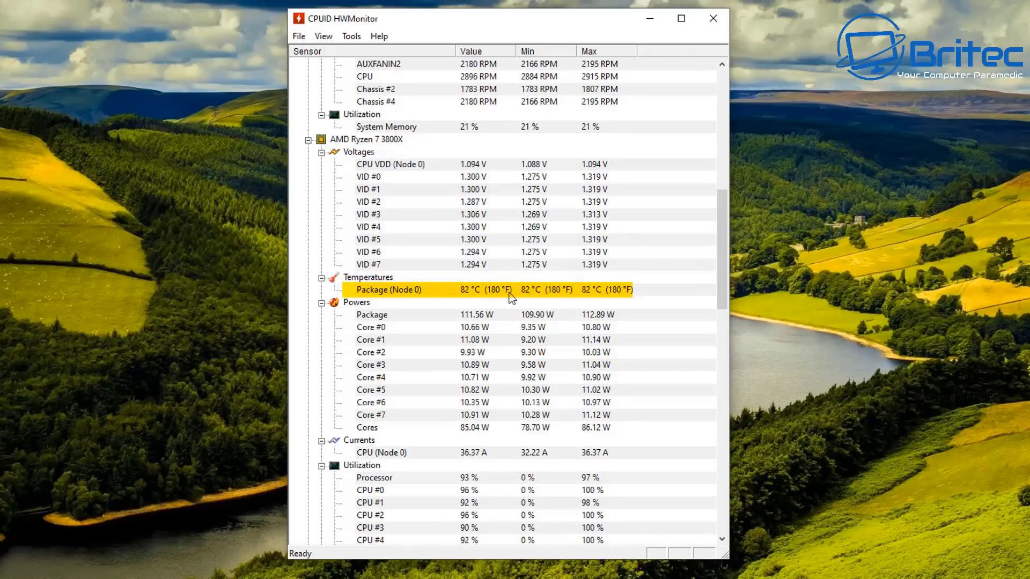
mouse_move(624, 96)
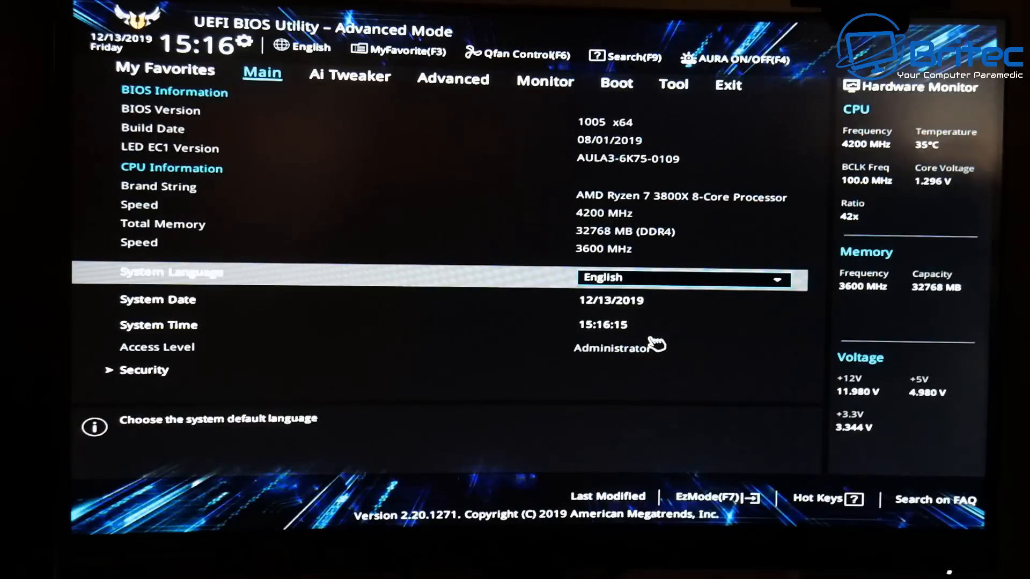
key(Down)
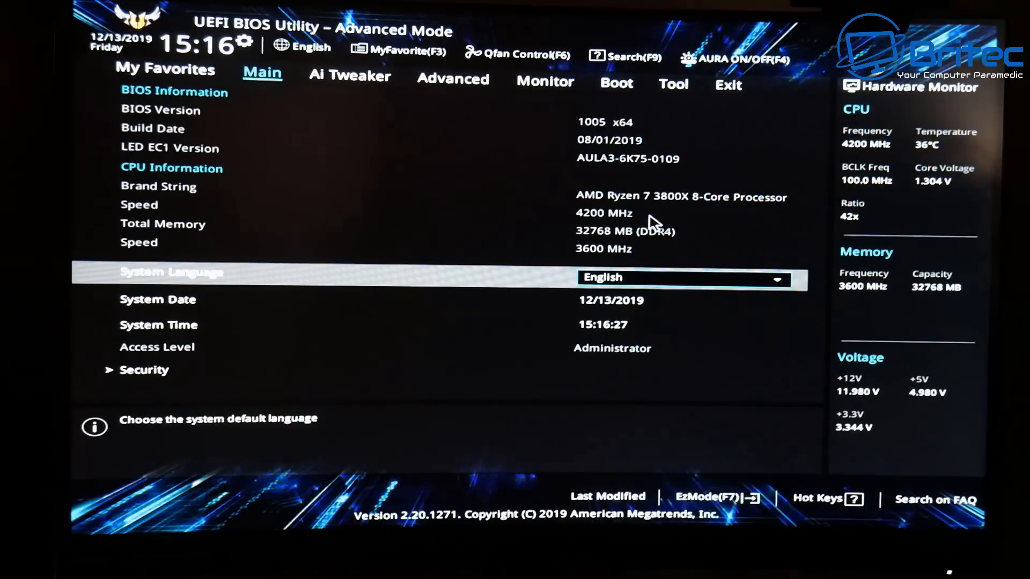
mouse_move(538, 186)
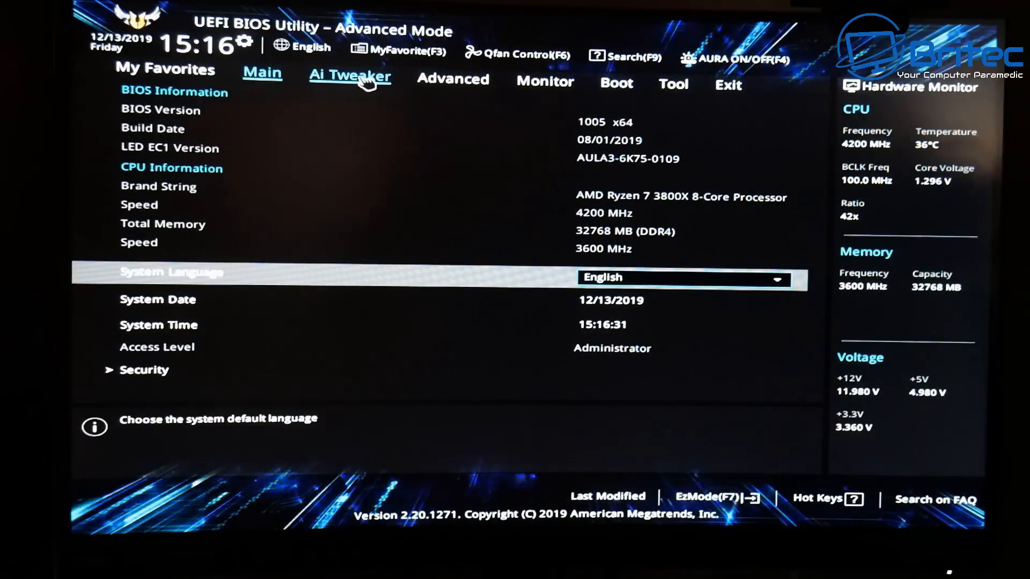
- Go to Ai Tweaker and open the Precision Boost Overdrive page, all four options on Auto
click(349, 77)
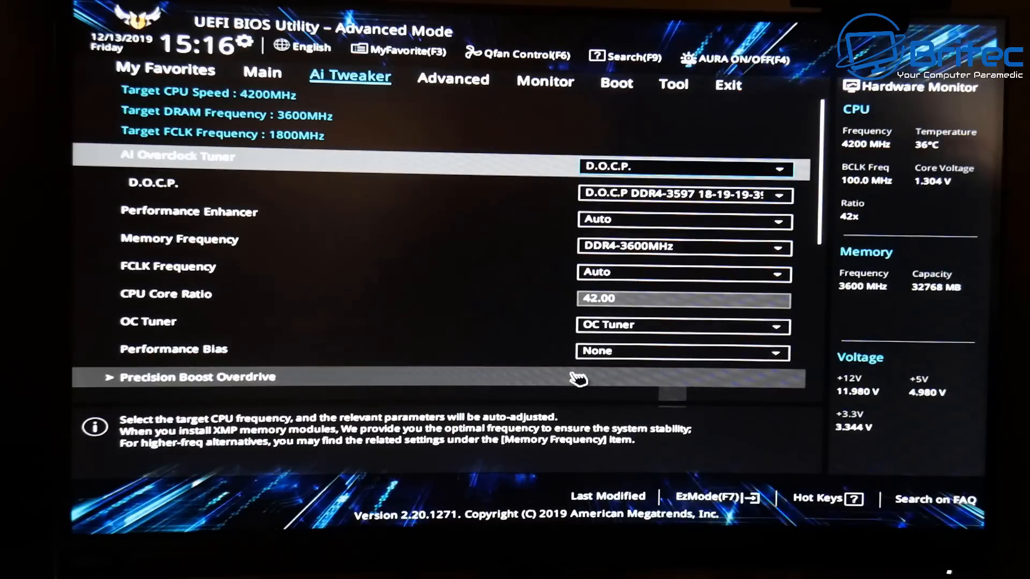
click(198, 377)
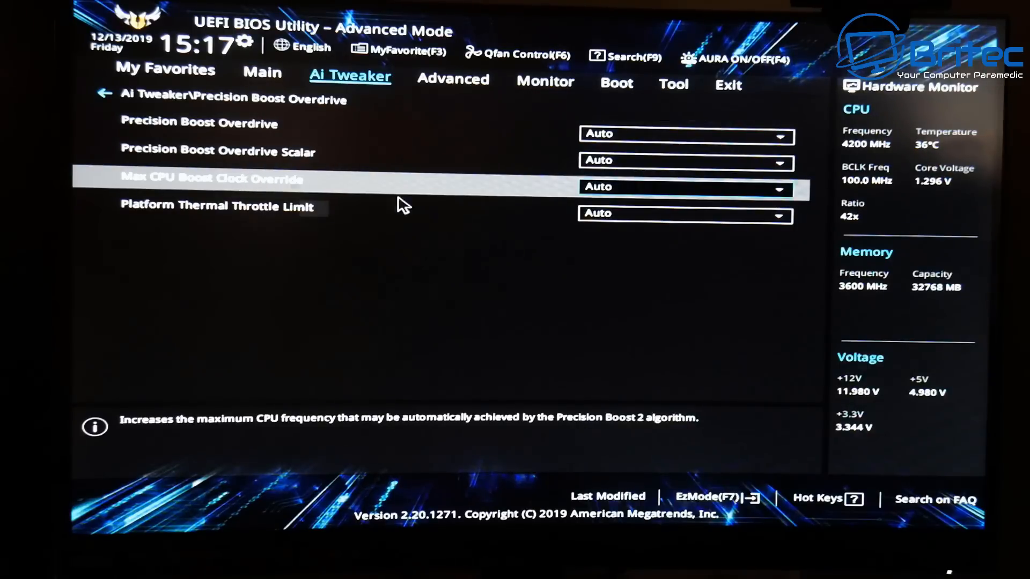
- Keep Max CPU Boost Clock Override on Auto and return to the Ai Tweaker overview
click(685, 186)
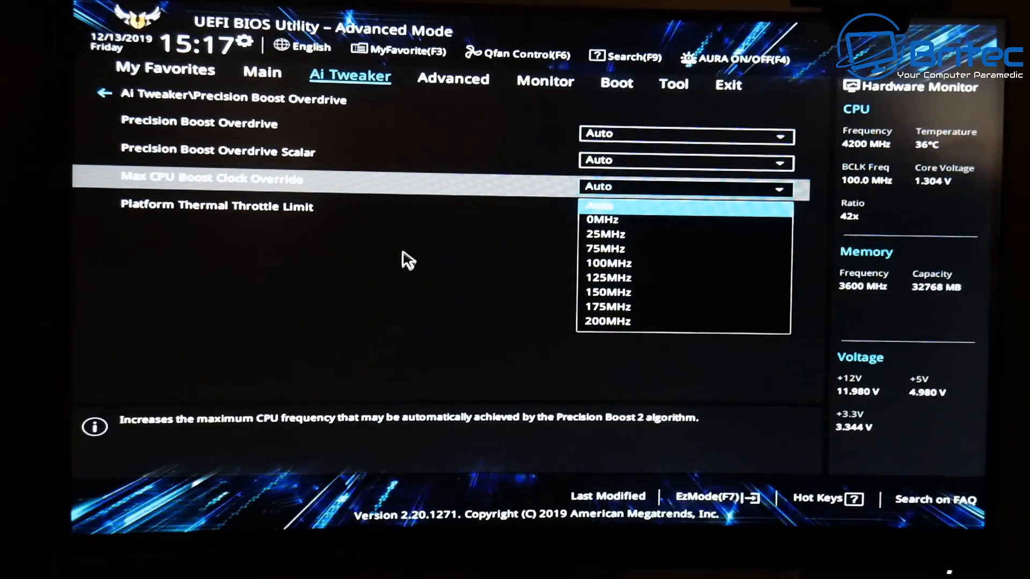
click(598, 204)
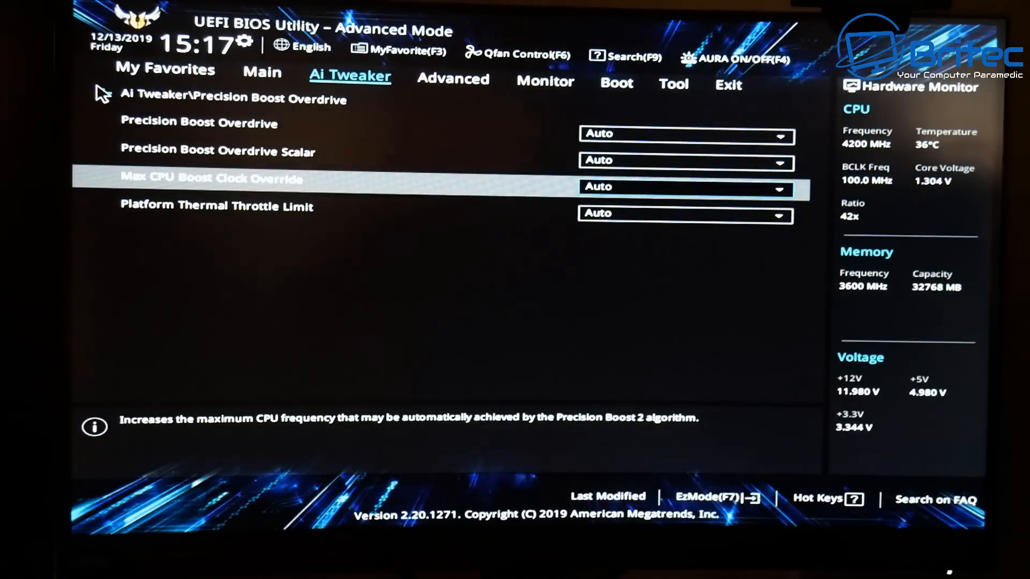
click(261, 72)
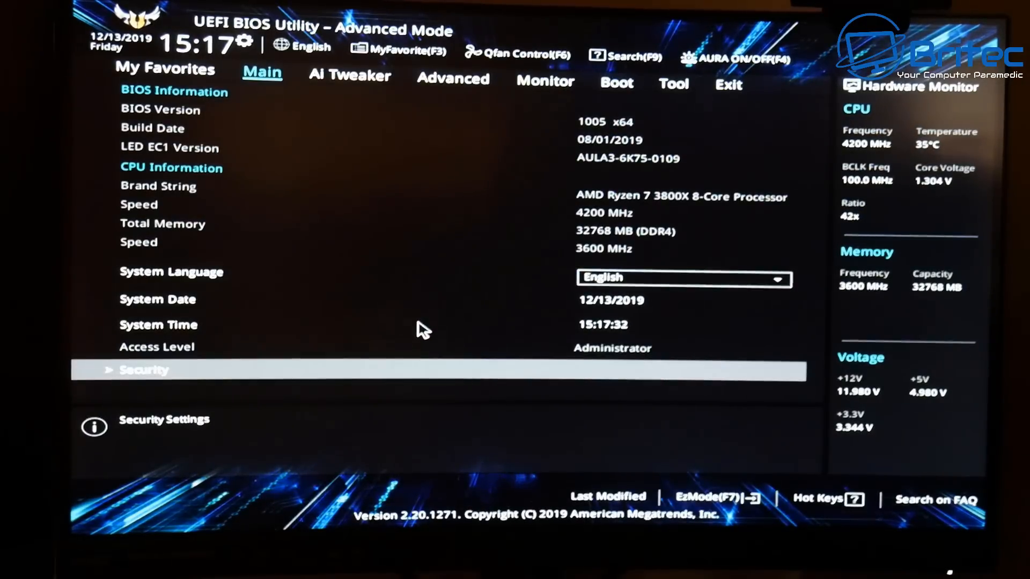
click(349, 76)
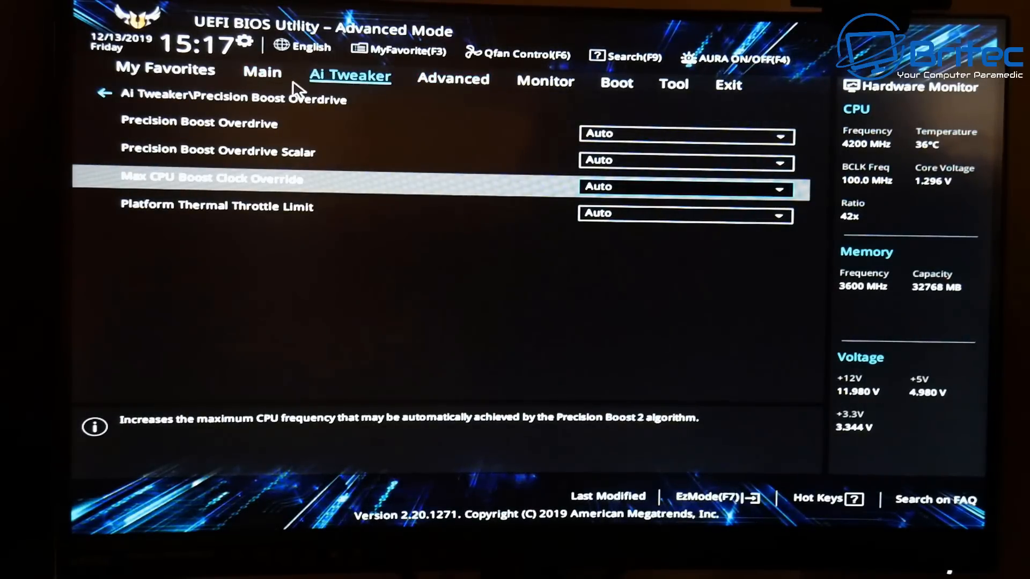
click(261, 72)
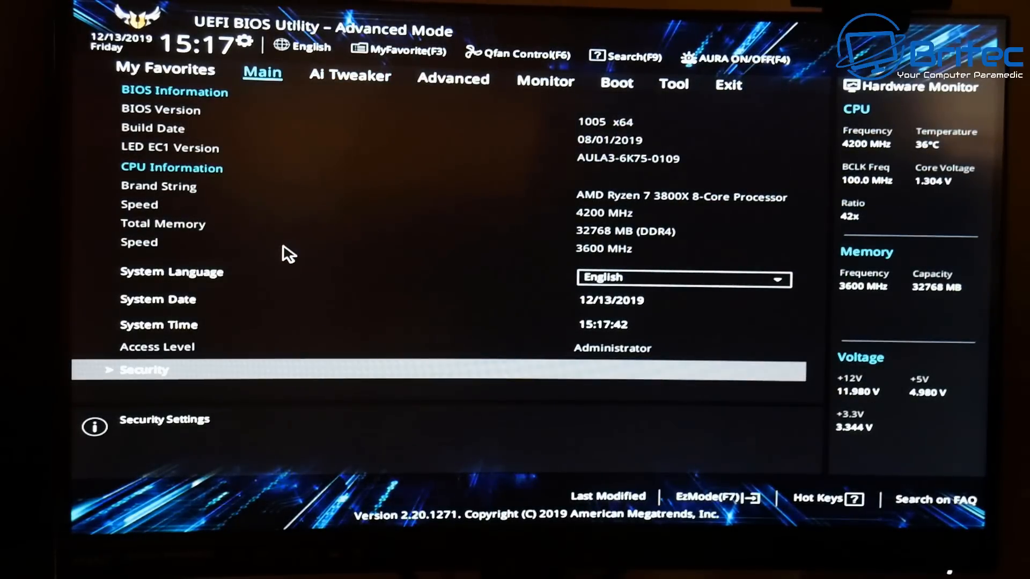
click(349, 76)
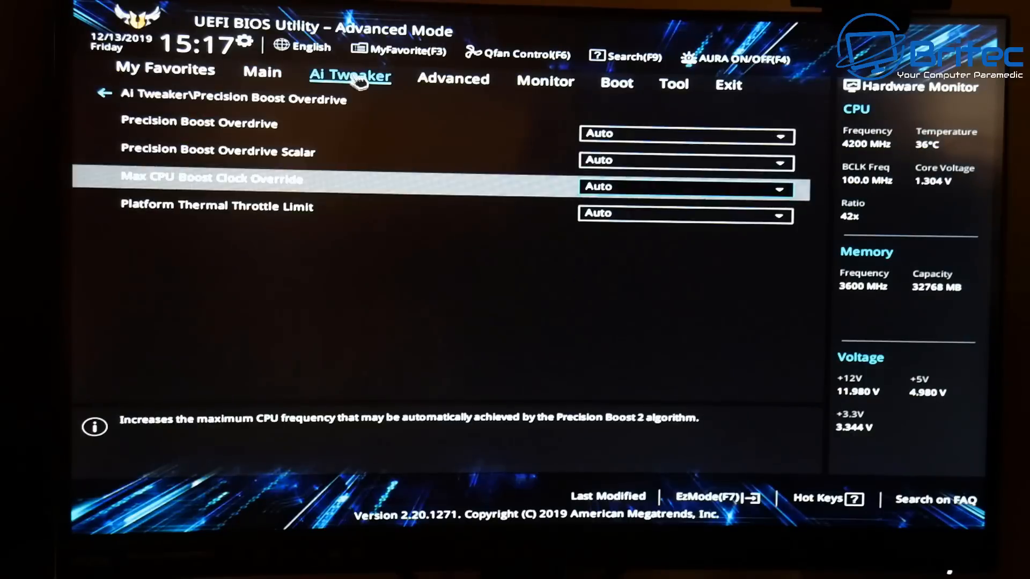
mouse_move(102, 102)
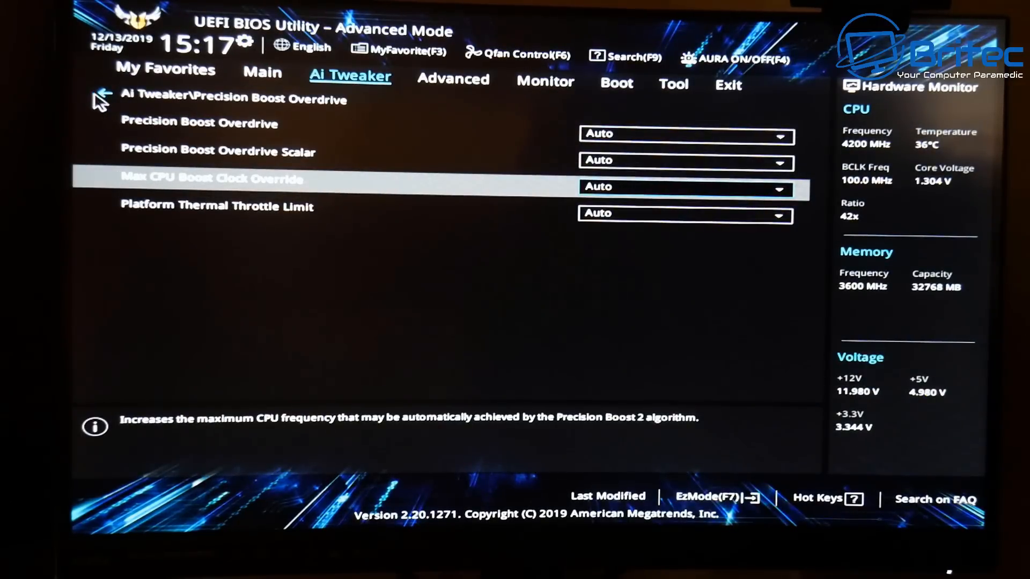
click(102, 96)
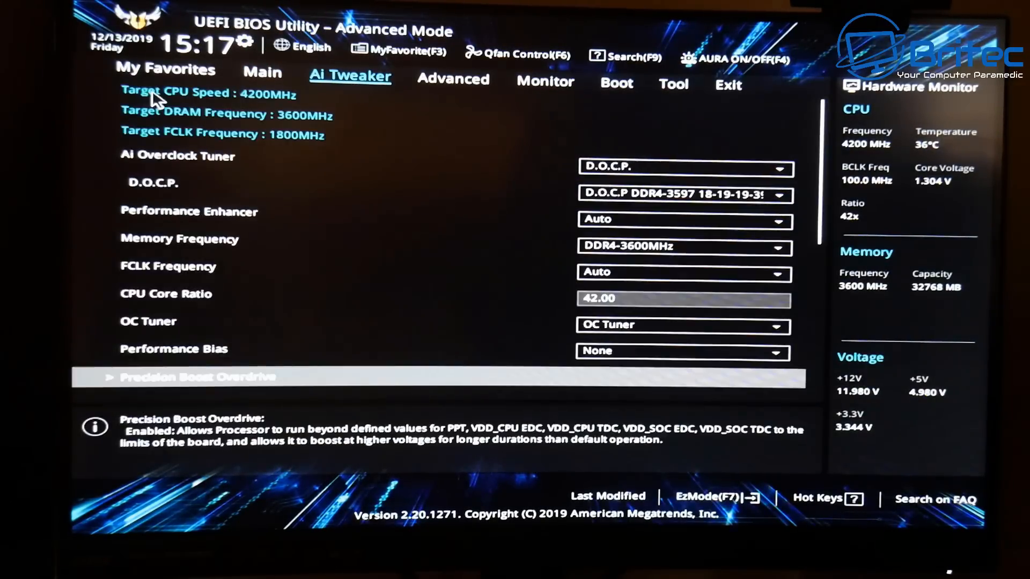
- Scroll Ai Tweaker down to VDDCR CPU Voltage in offset mode and DRAM Voltage 1.35000
scroll(down, 3)
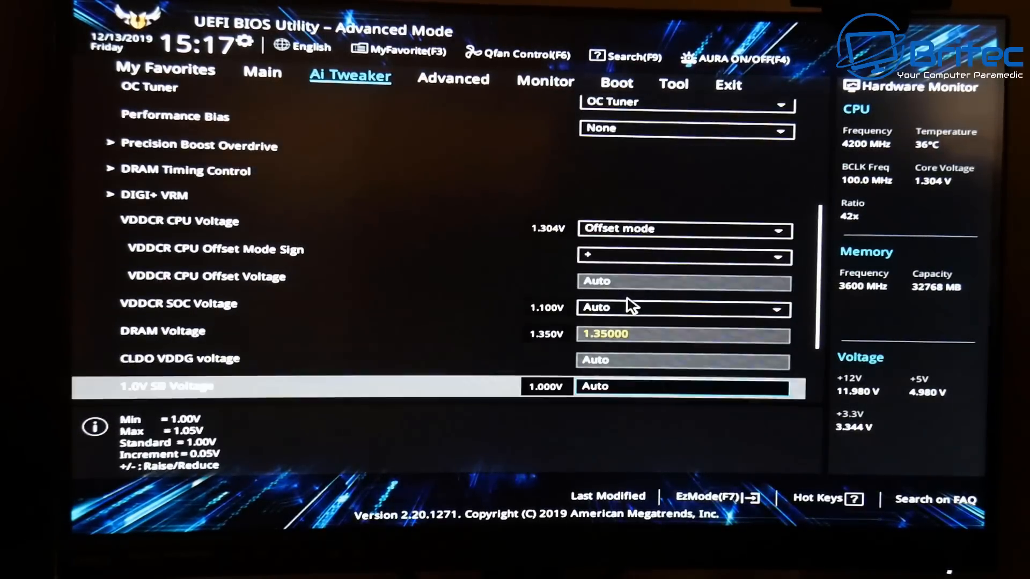
mouse_move(631, 307)
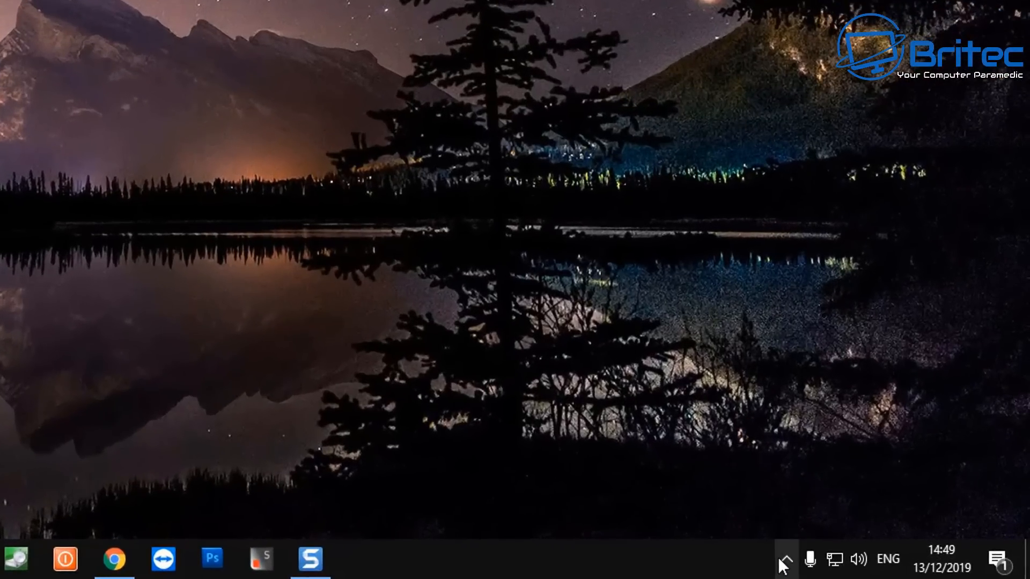
- Open HWiNFO64's sensor window from the hidden tray icons, showing 1.100 V VID and 4,200 MHz
click(780, 558)
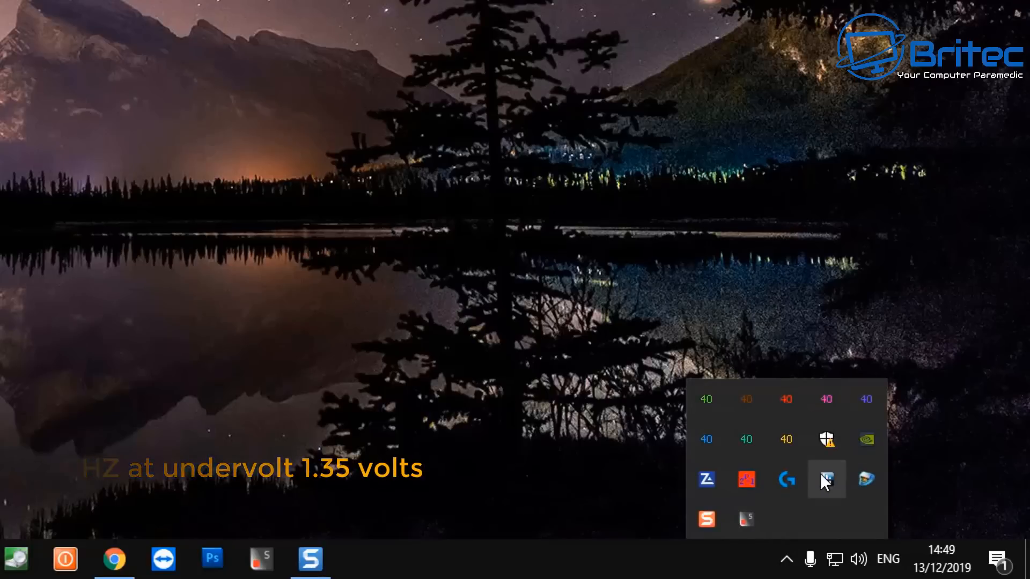
click(826, 479)
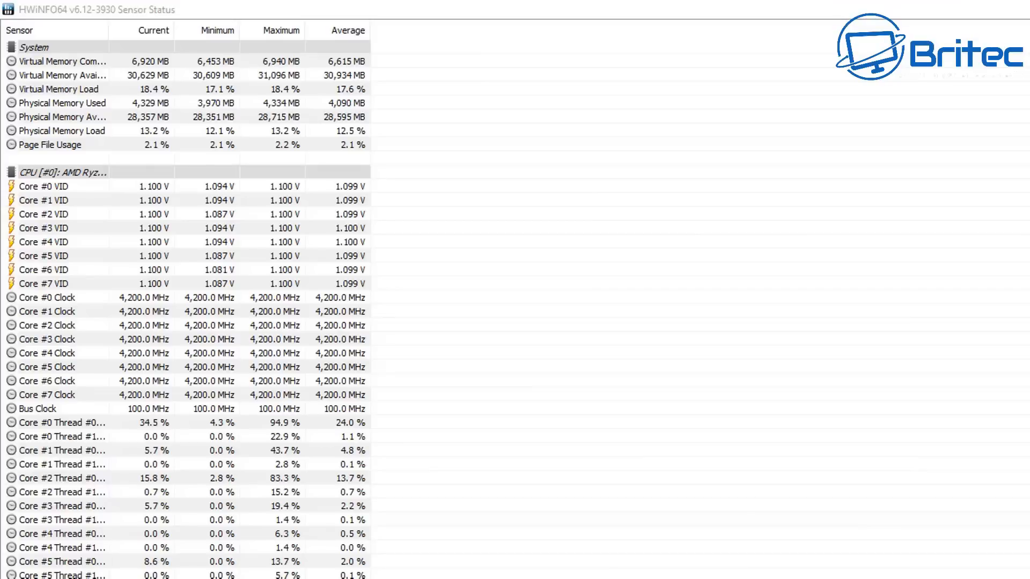
mouse_move(220, 365)
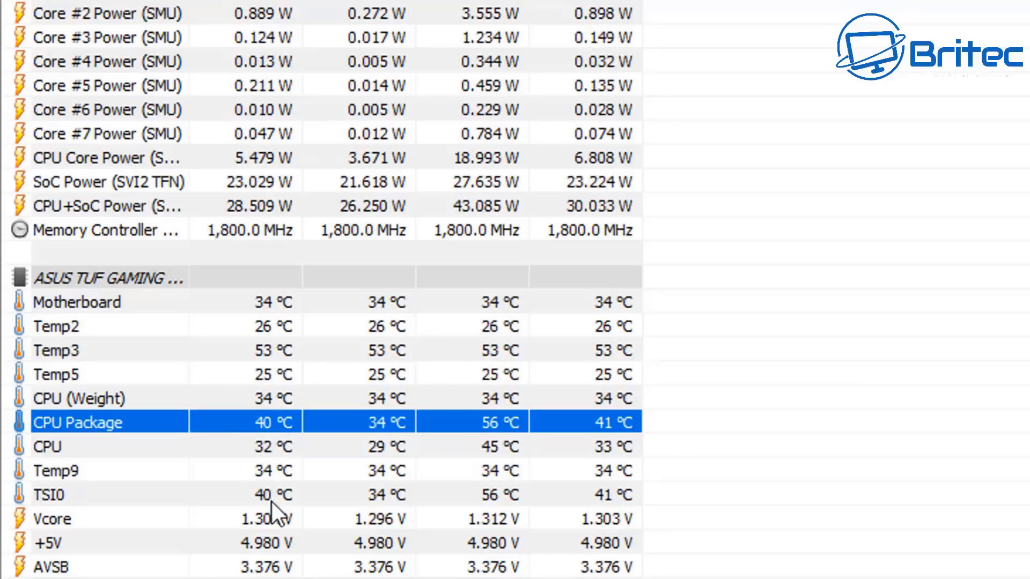
mouse_move(309, 453)
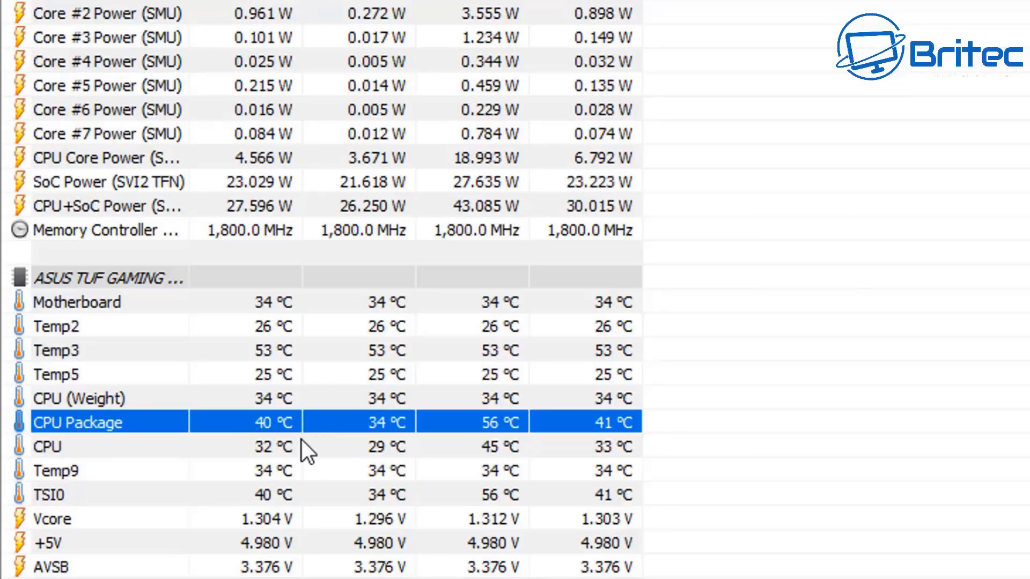
click(52, 518)
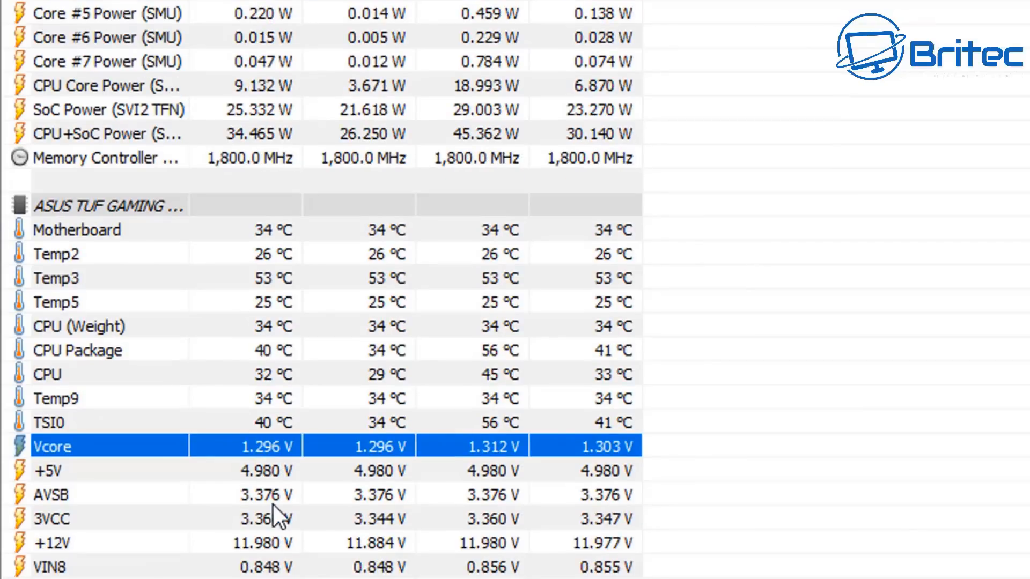
scroll(down, 3)
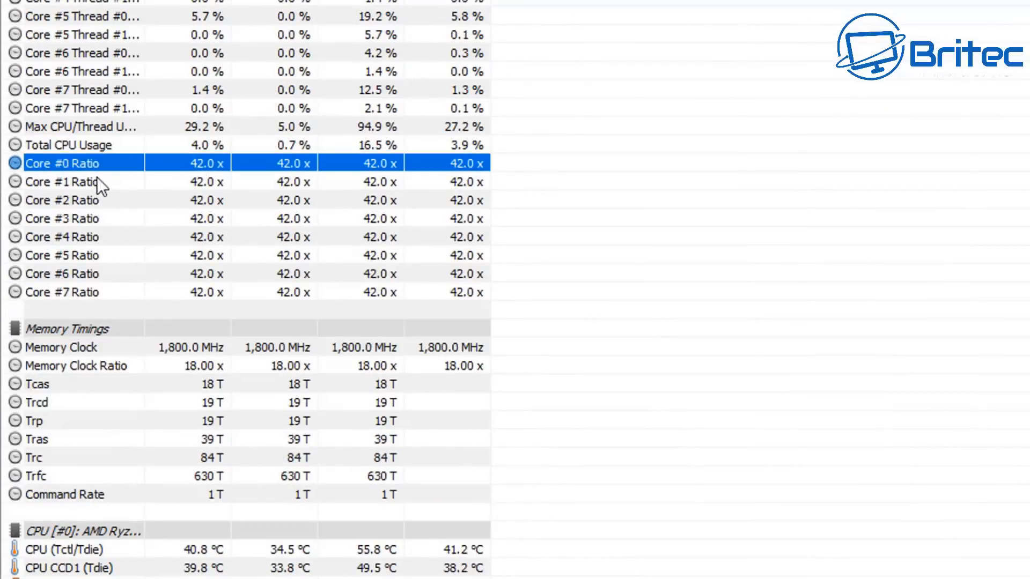
click(62, 219)
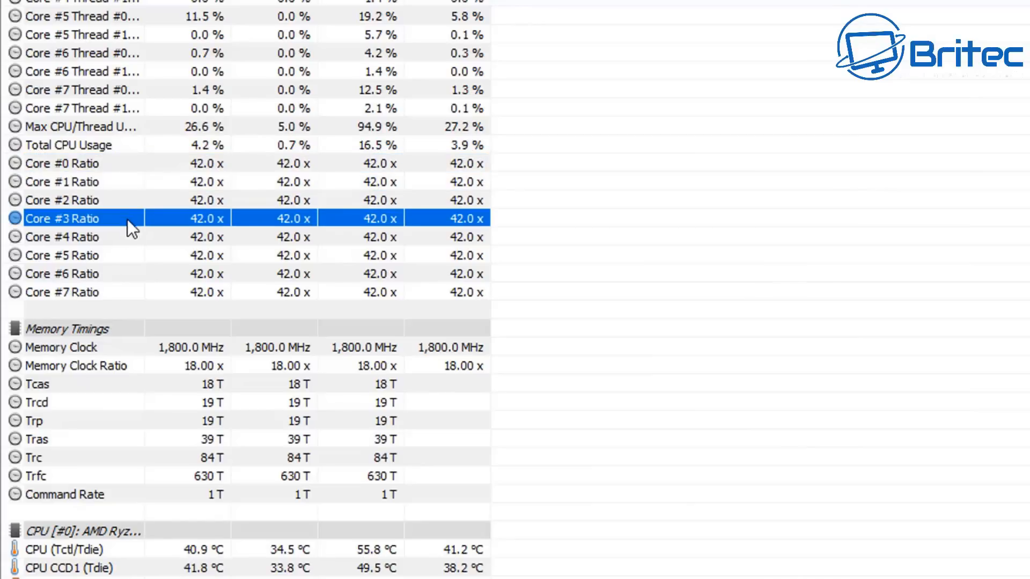
scroll(down, 3)
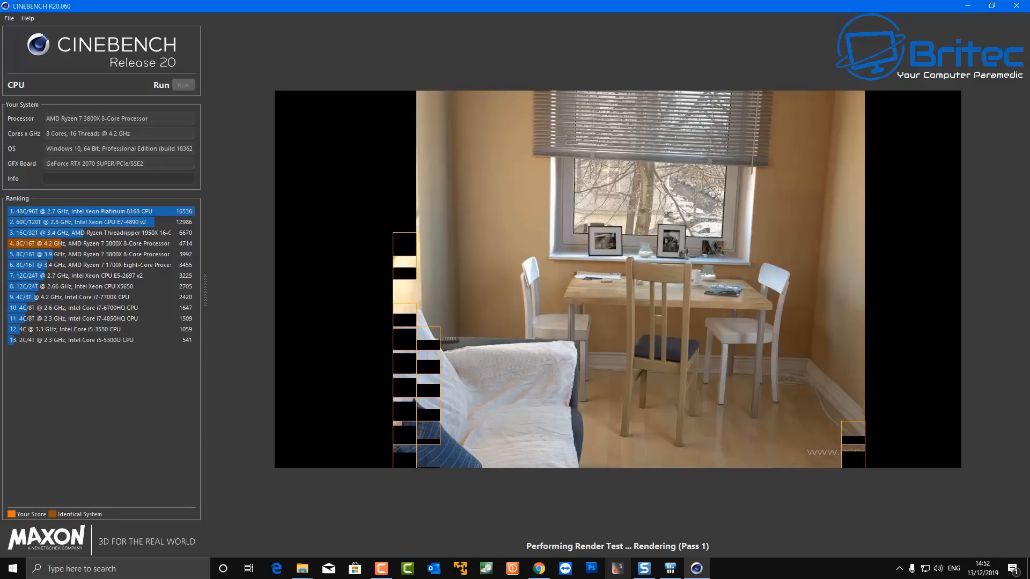
- Bring HWiNFO64 forward and scroll to the CPU package at about 70 °C and 107 W
click(670, 568)
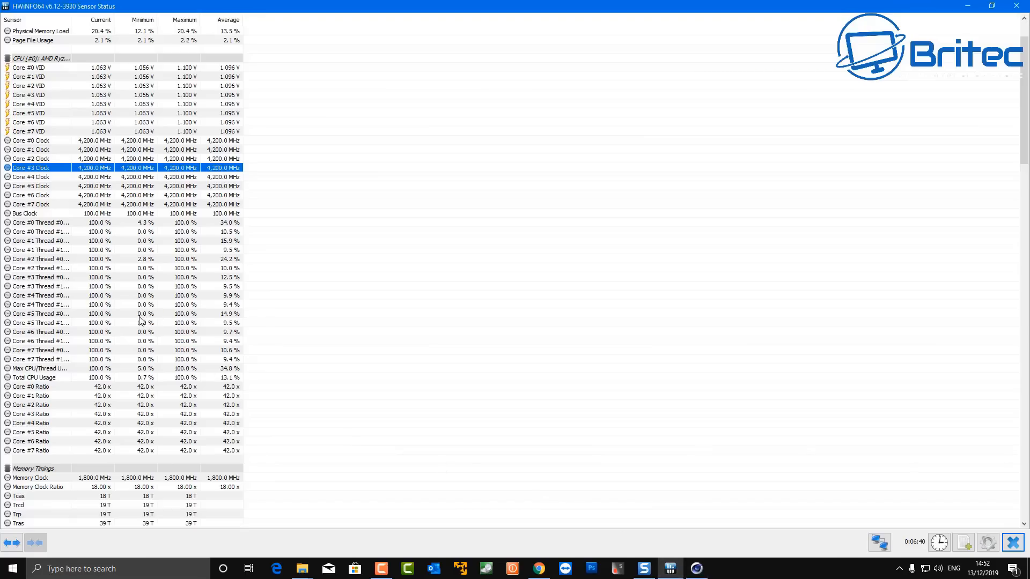
scroll(down, 3)
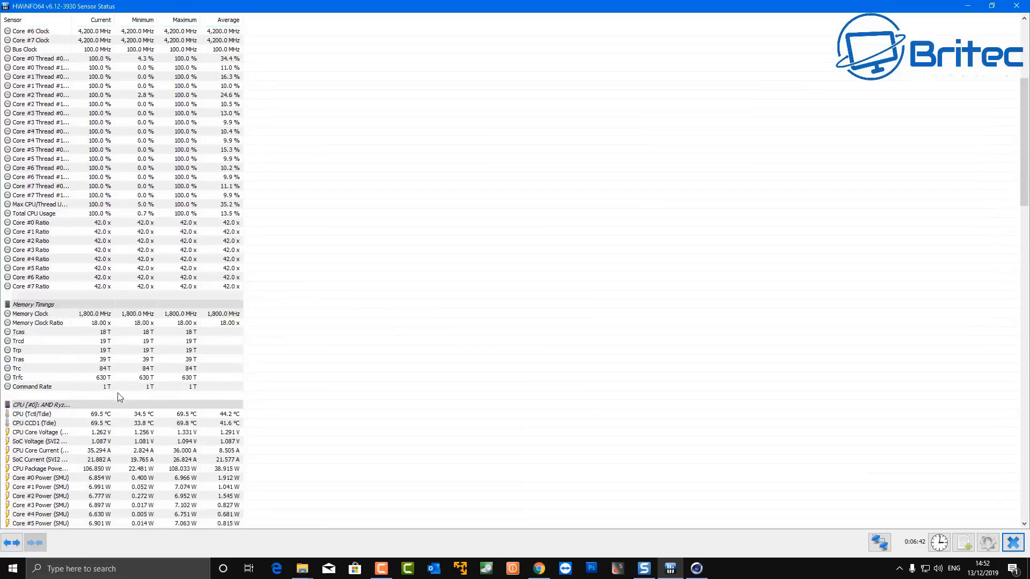
scroll(down, 3)
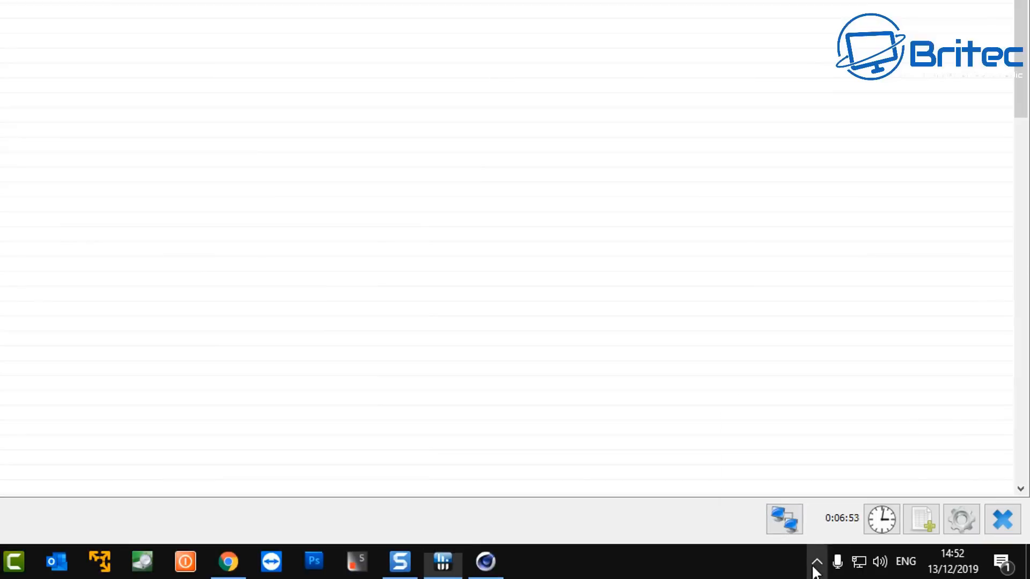
click(817, 561)
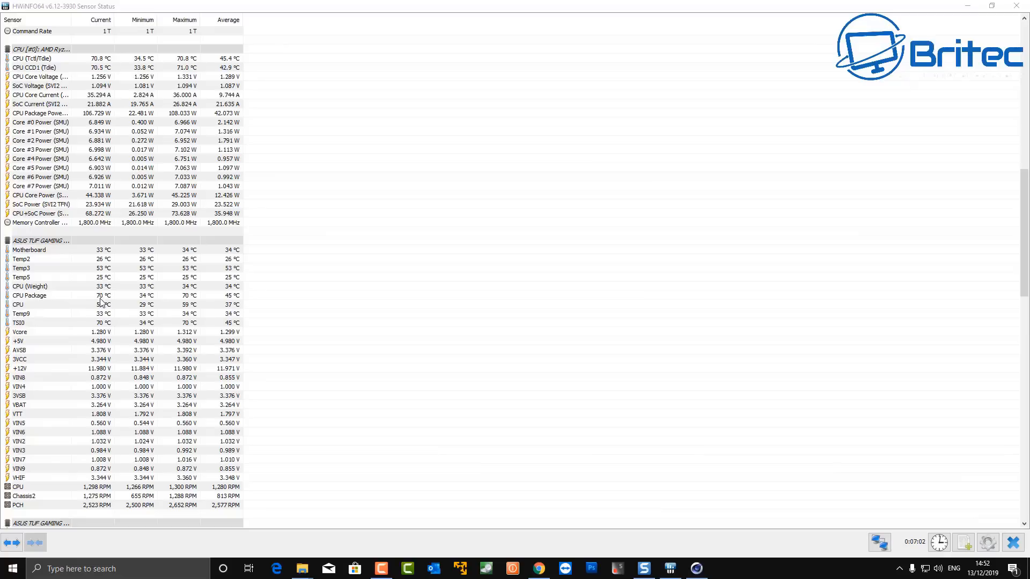
mouse_move(365, 284)
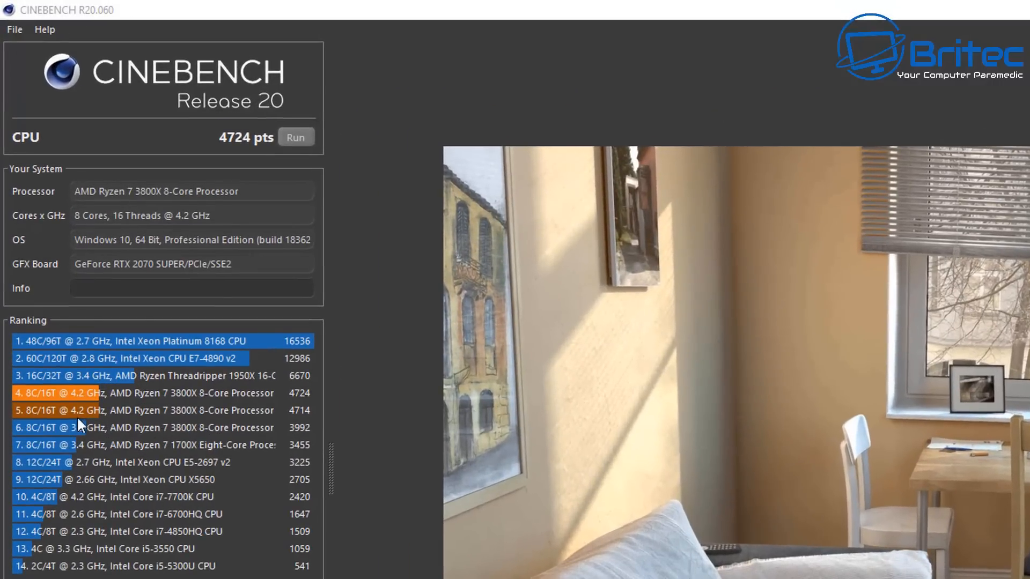
mouse_move(172, 404)
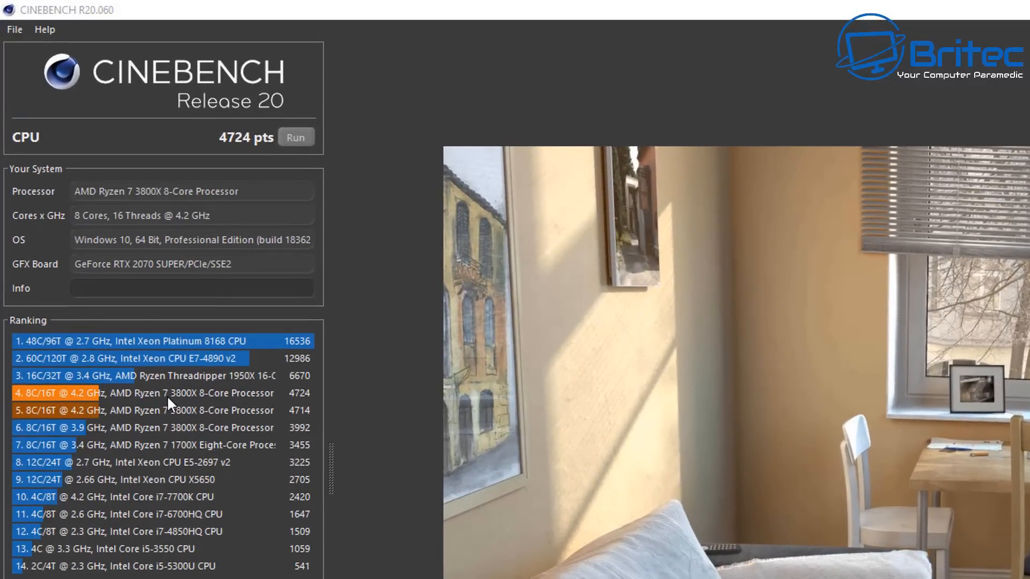
mouse_move(289, 397)
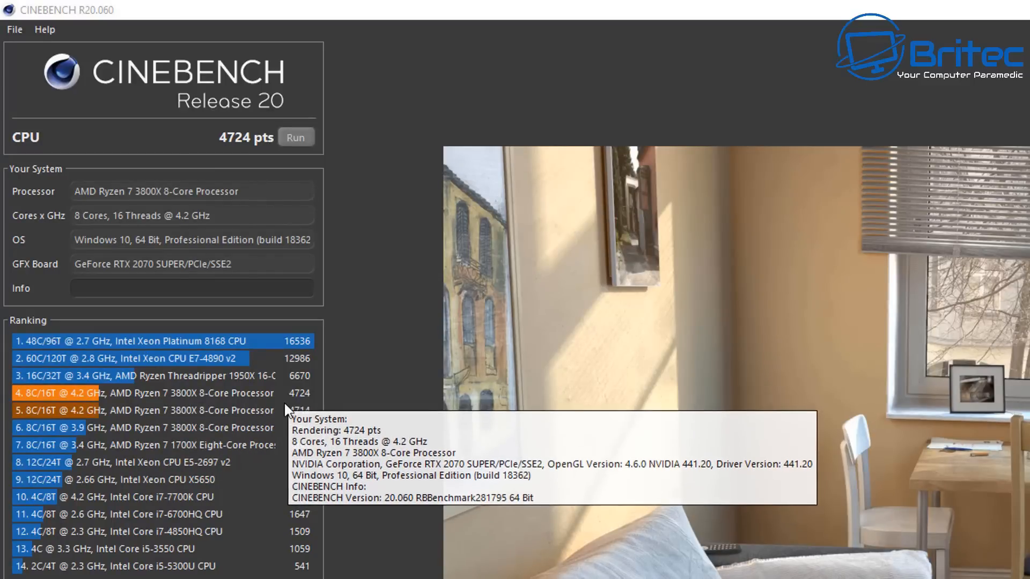
mouse_move(266, 432)
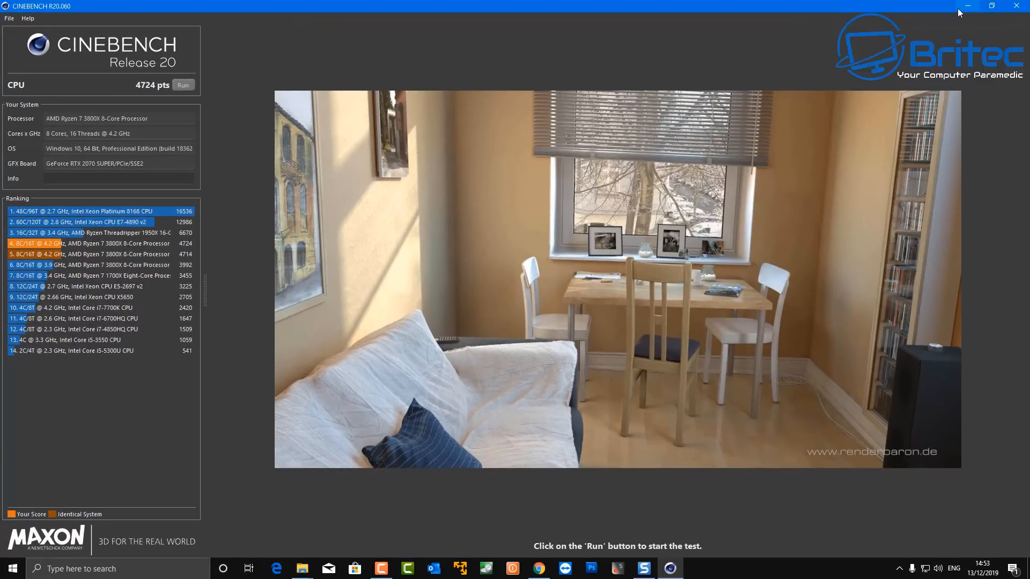
mouse_move(967, 6)
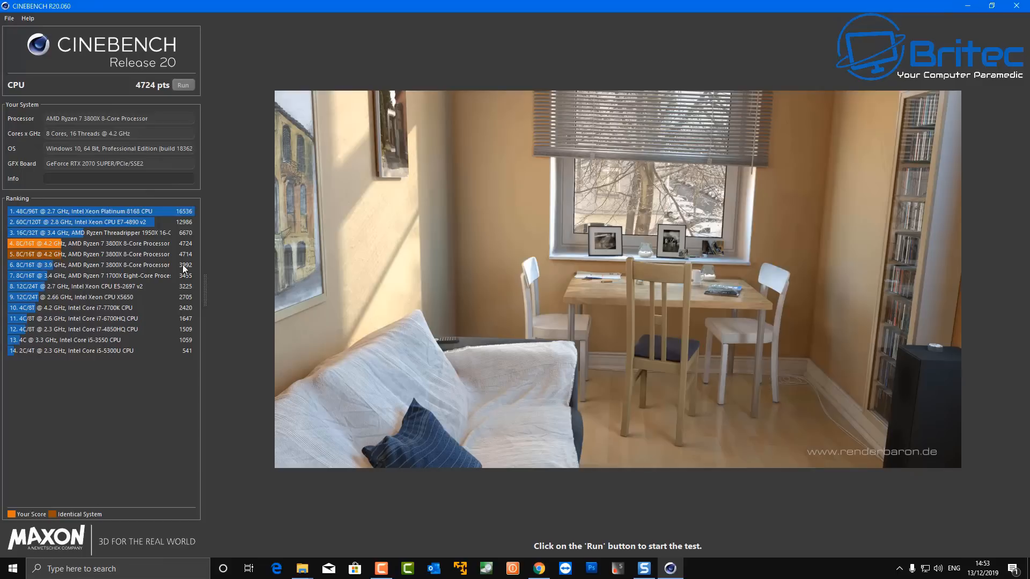
mouse_move(739, 89)
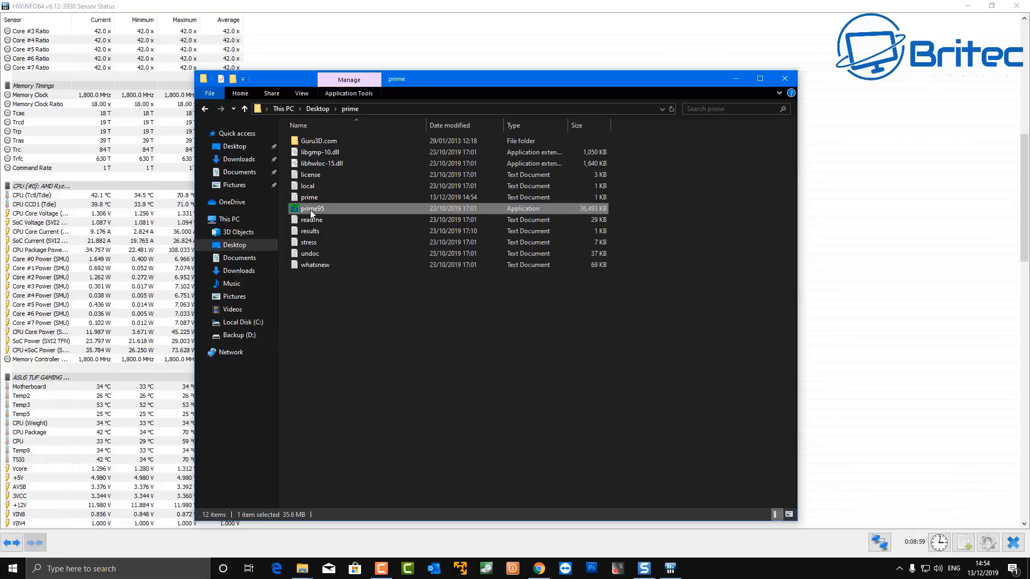
- Launch prime95.exe and run the Blend torture test with 16 threads
double_click(312, 208)
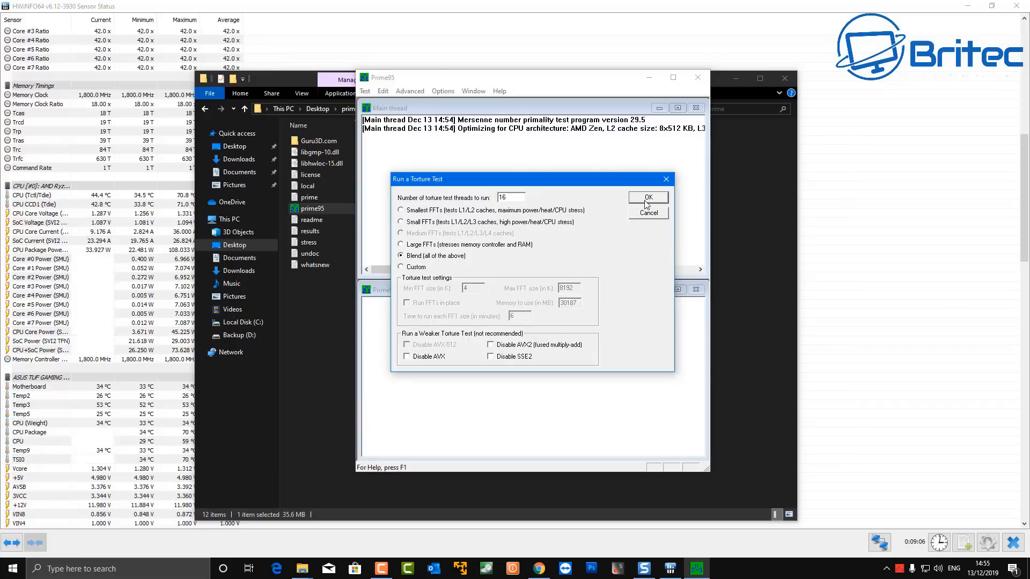
click(647, 198)
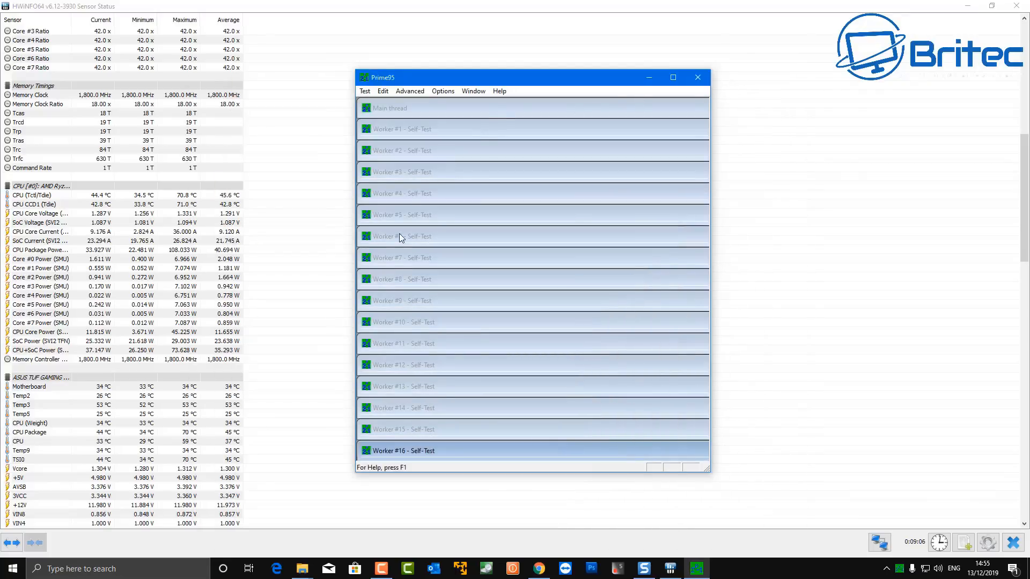
mouse_move(88, 379)
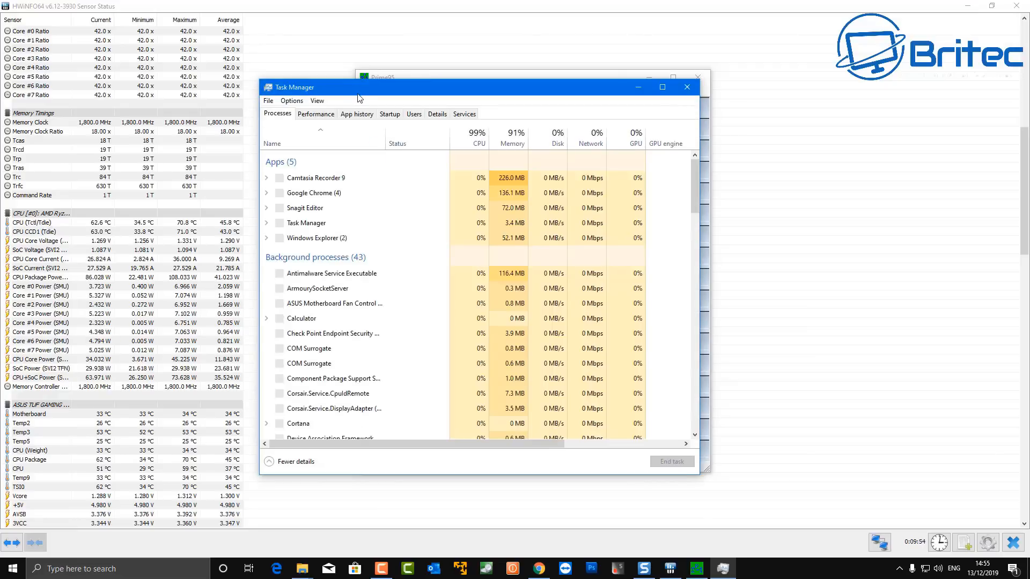
- Sort Task Manager by CPU, confirming Prime95 near 80% of 99% load, then close it
click(521, 138)
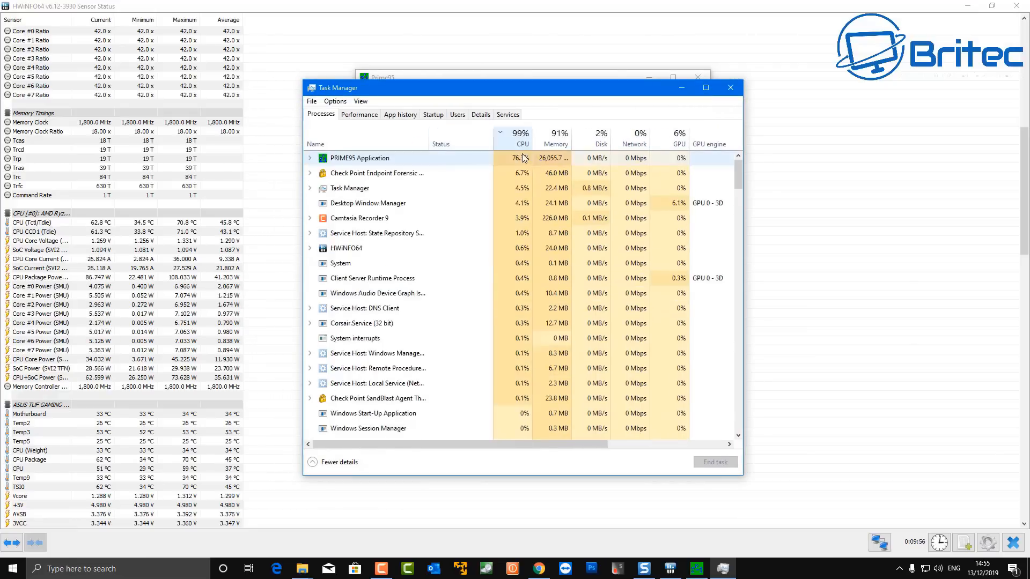
mouse_move(522, 157)
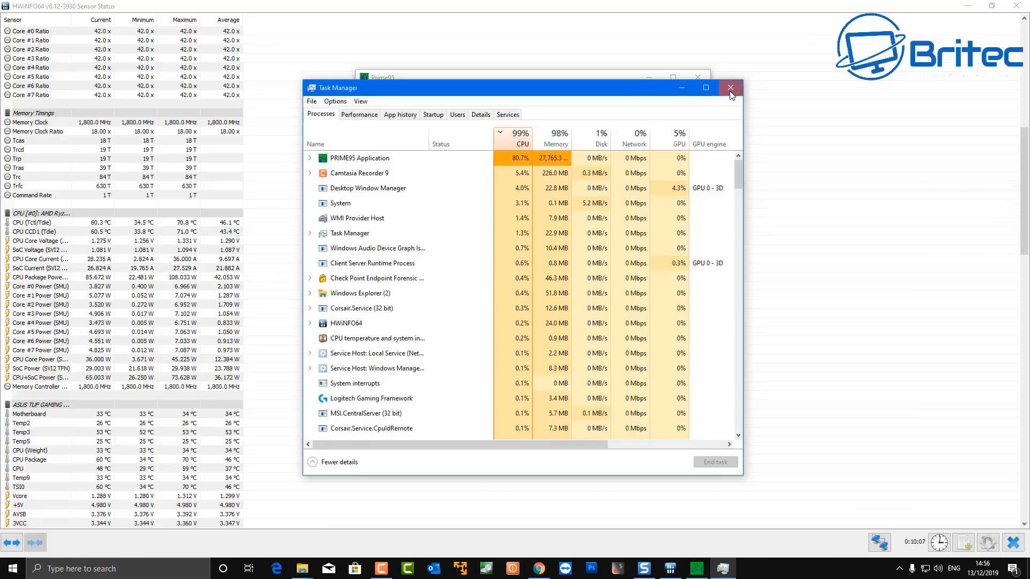
click(729, 88)
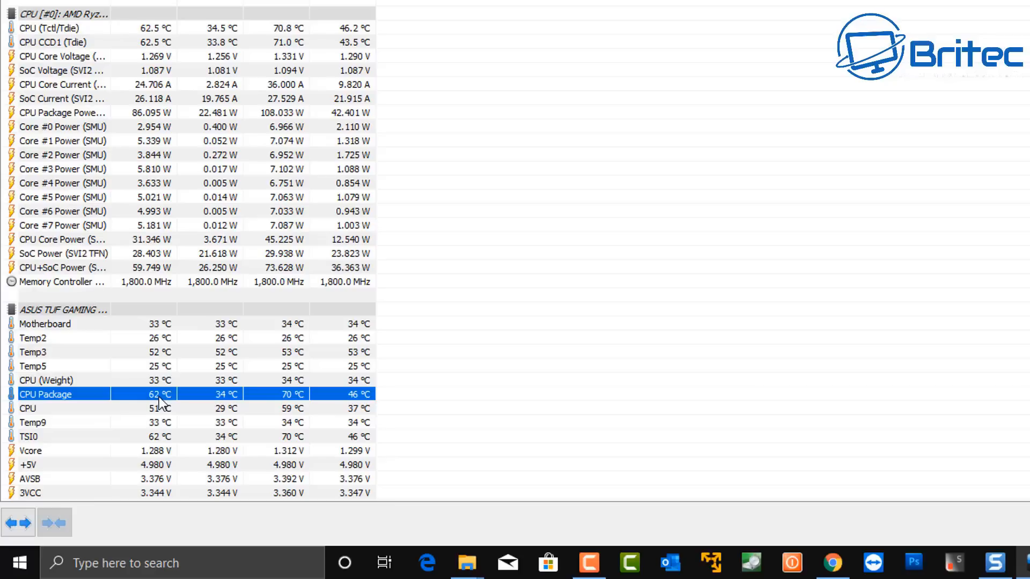
mouse_move(160, 404)
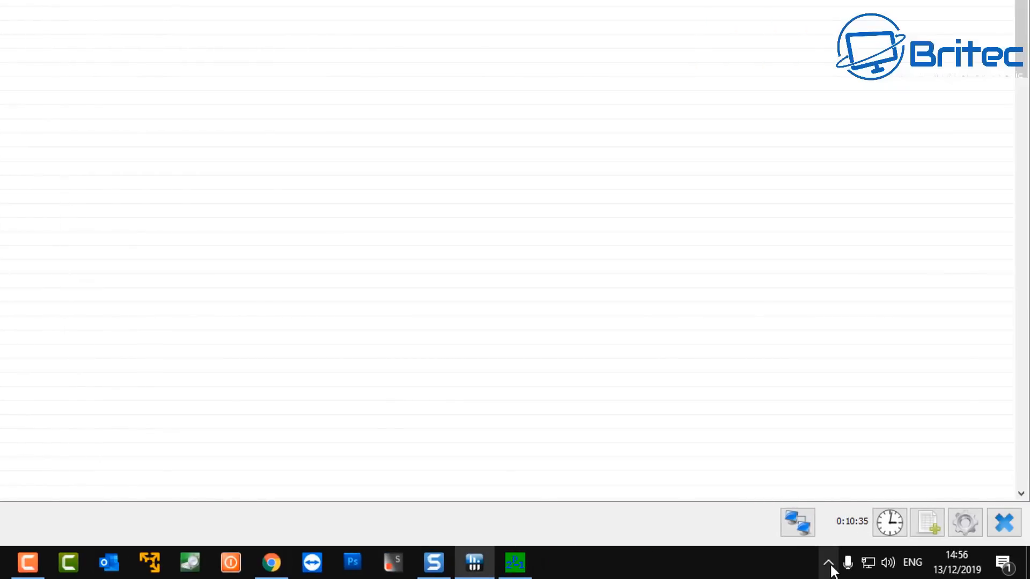
- Scroll HWiNFO64's sensors and select CPU Package, holding near 61 °C under Prime95
click(828, 562)
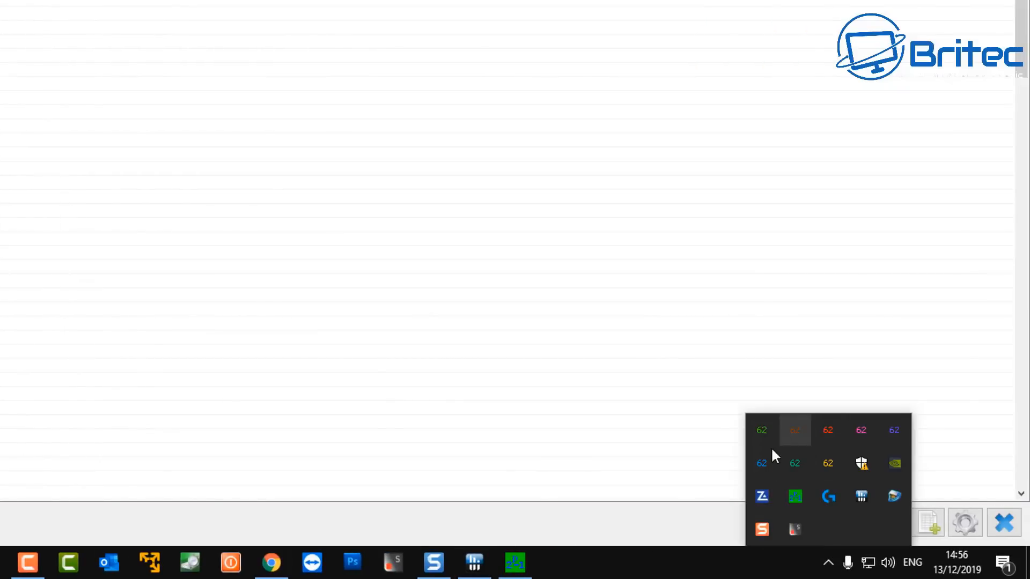
mouse_move(794, 430)
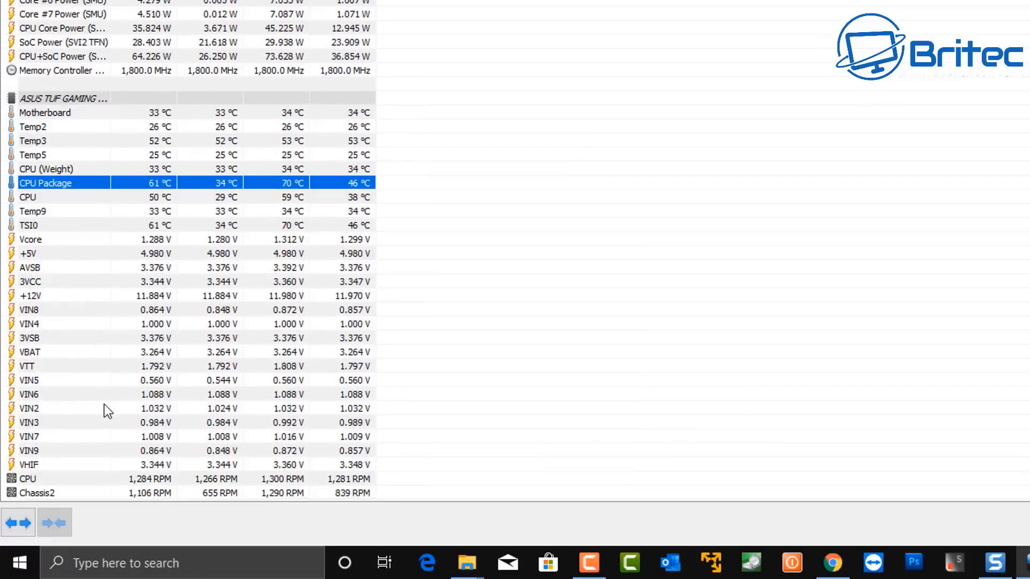
scroll(down, 3)
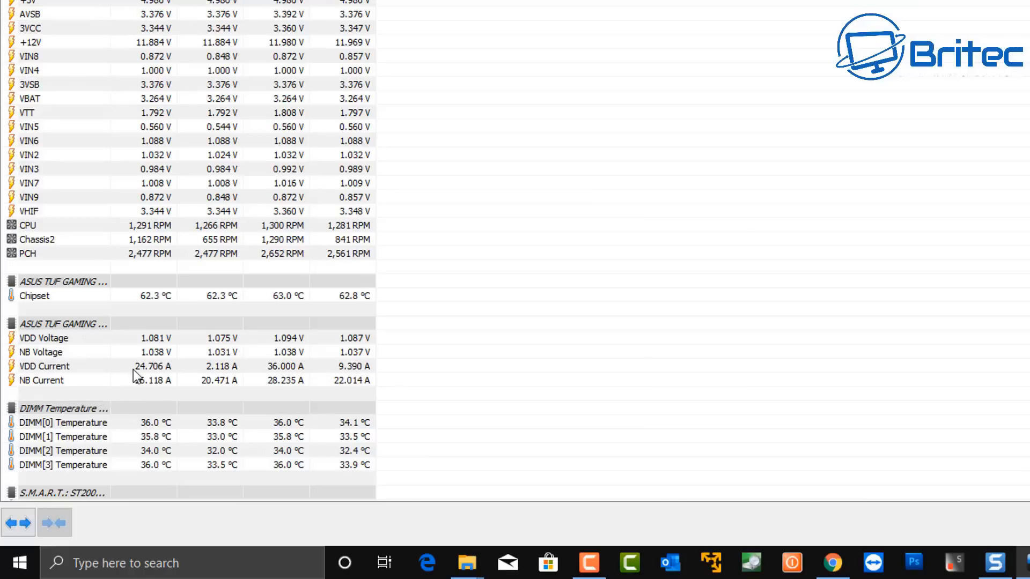
click(27, 225)
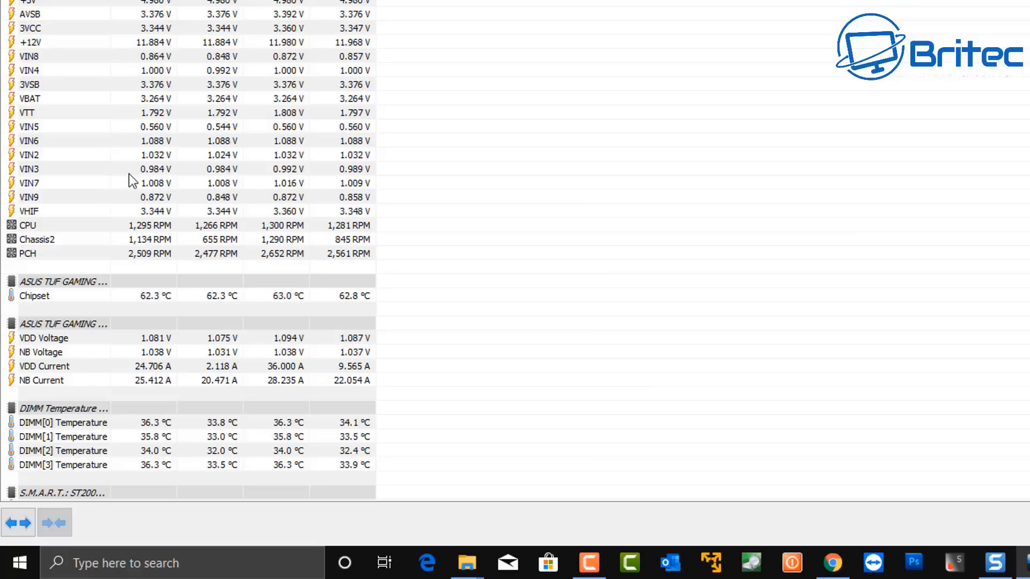
scroll(down, 3)
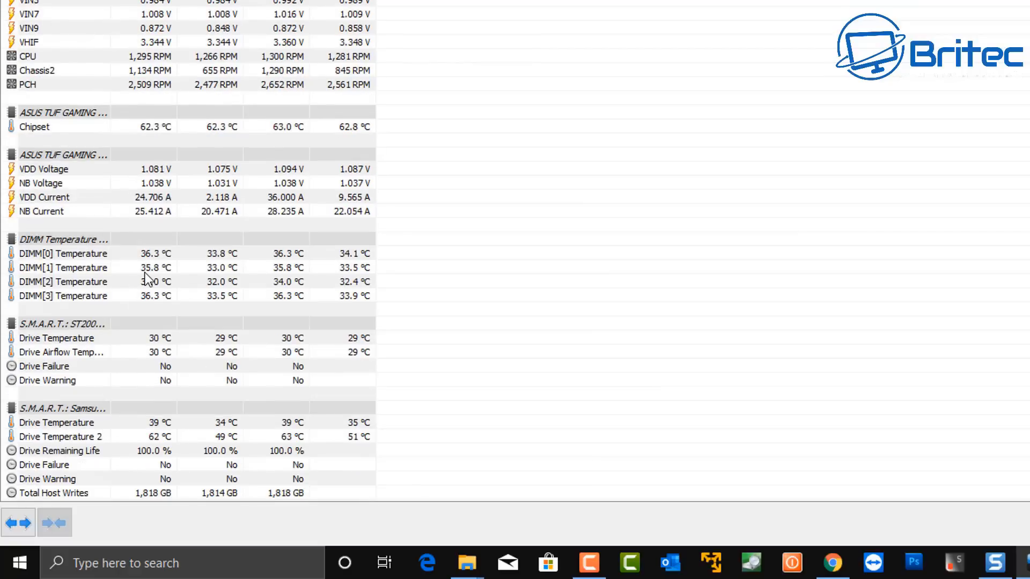
scroll(down, 3)
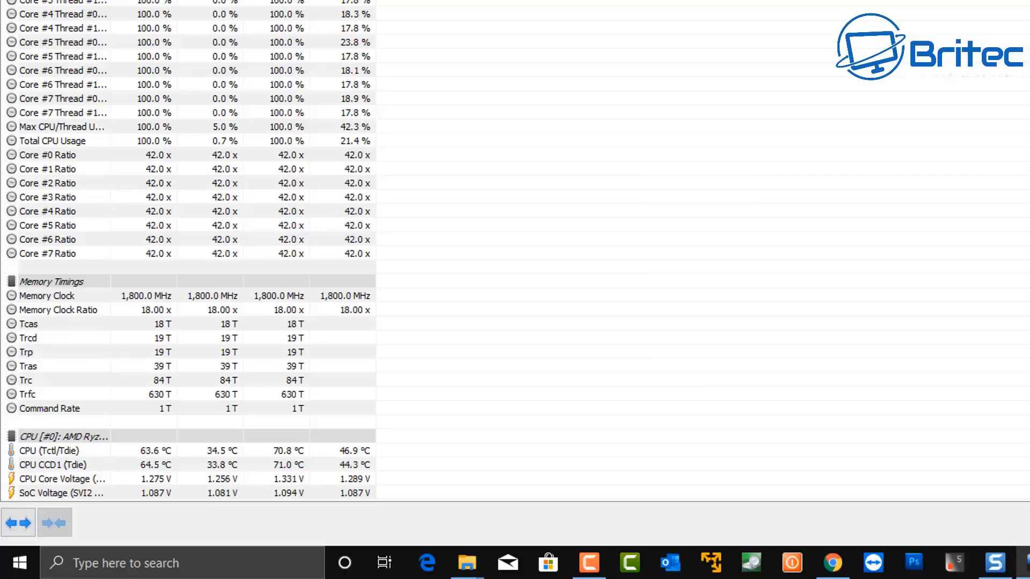
mouse_move(167, 97)
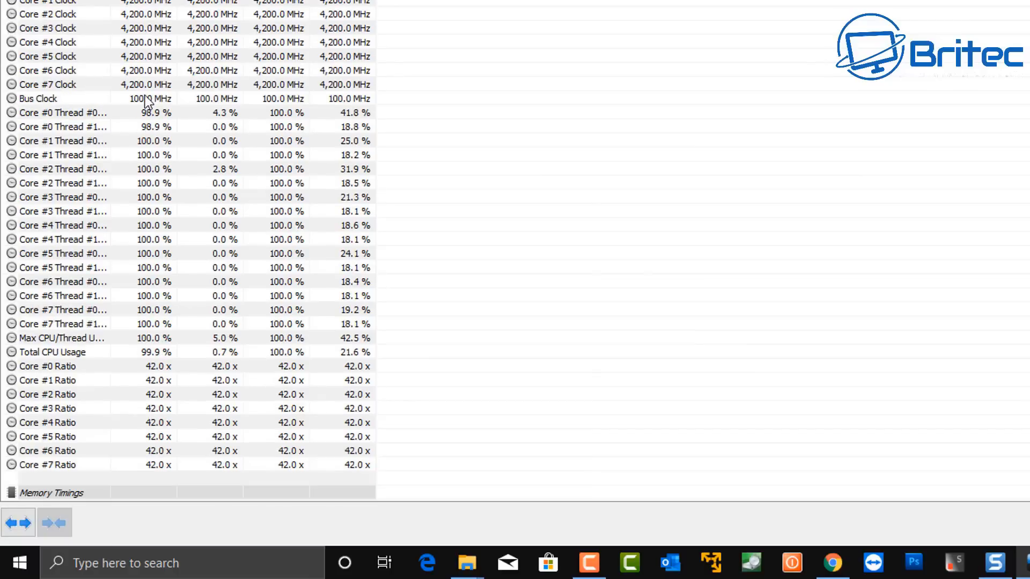
scroll(down, 3)
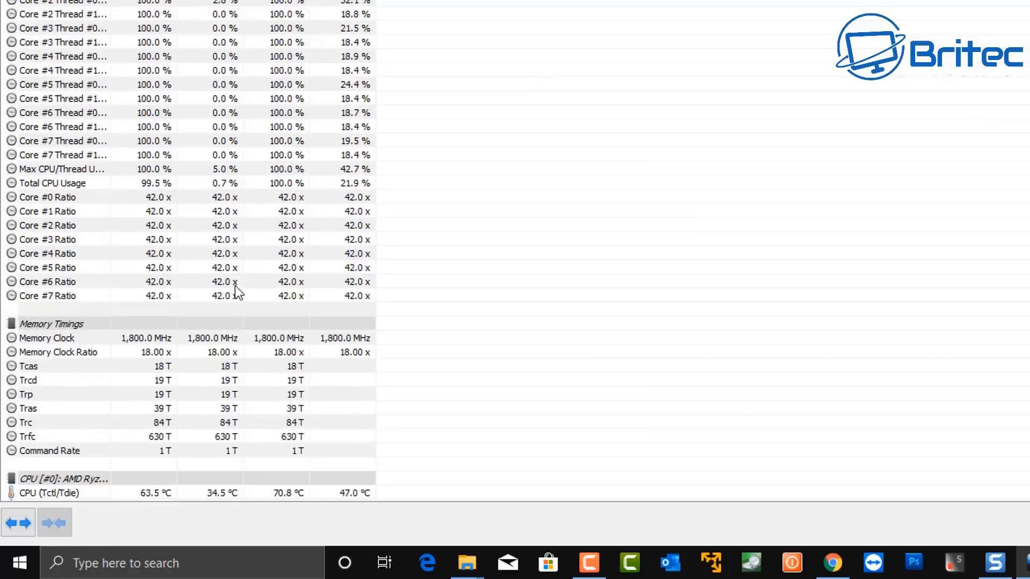
scroll(down, 3)
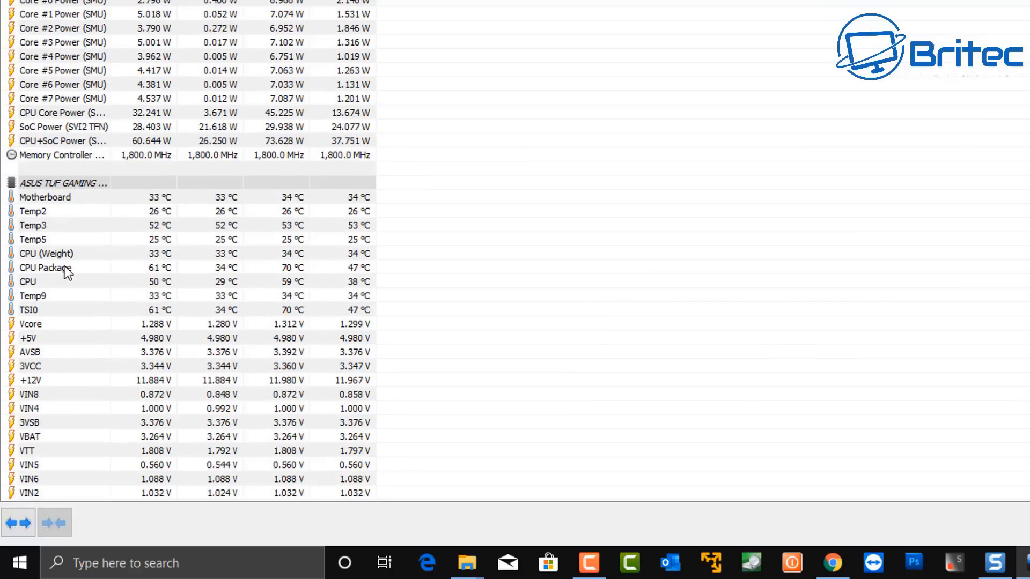
click(46, 267)
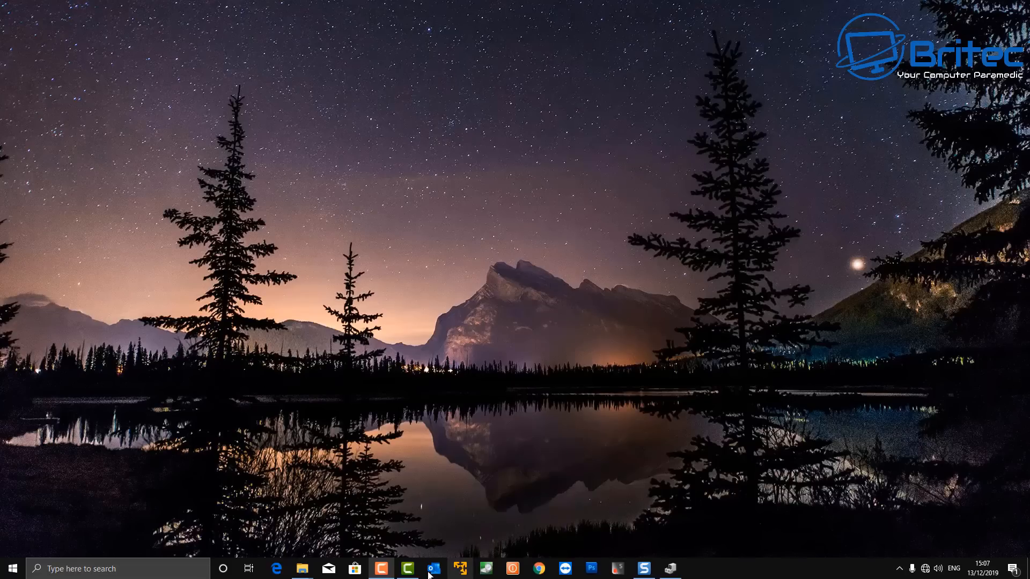
- Start a new custom production of the Camtasia project from the Share menu
click(407, 568)
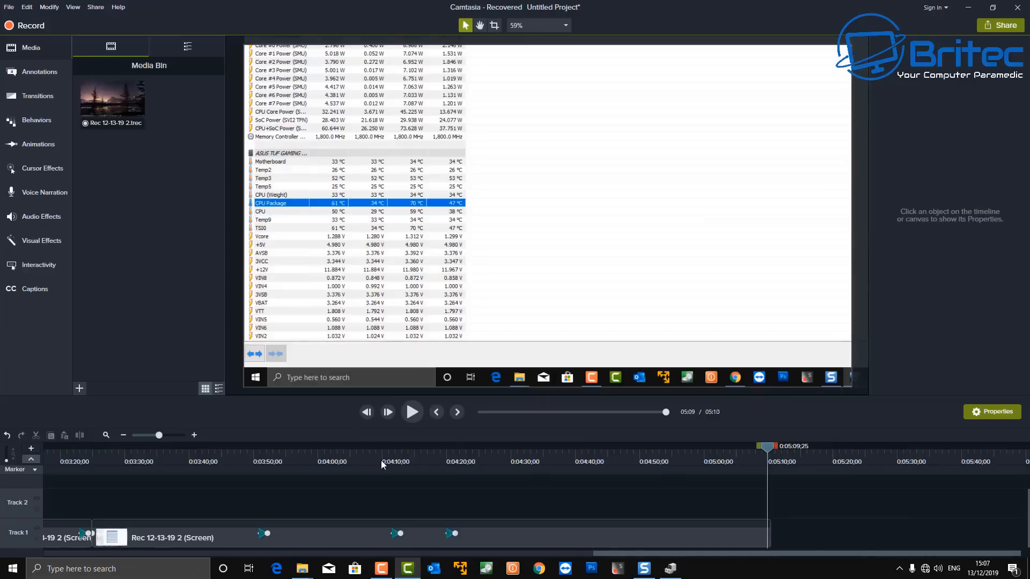
click(96, 7)
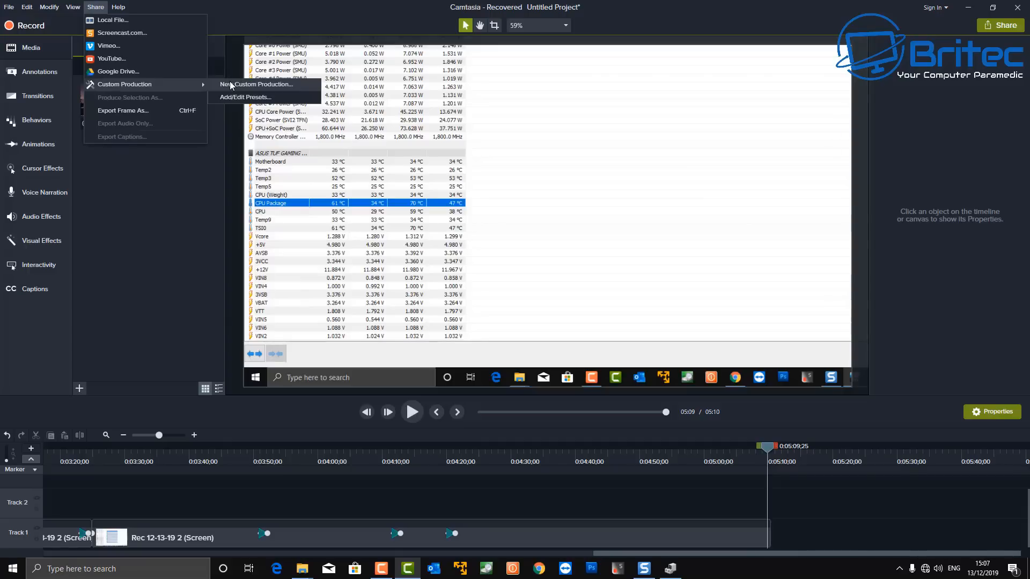
click(257, 85)
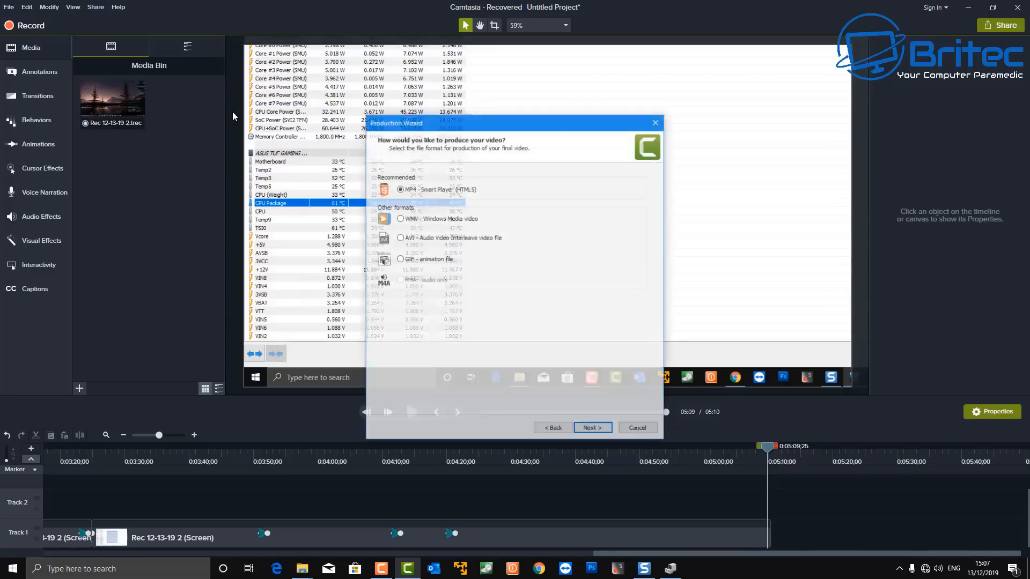
- Render the project as an MP4 named 'overclock2' using default player and video options
click(590, 428)
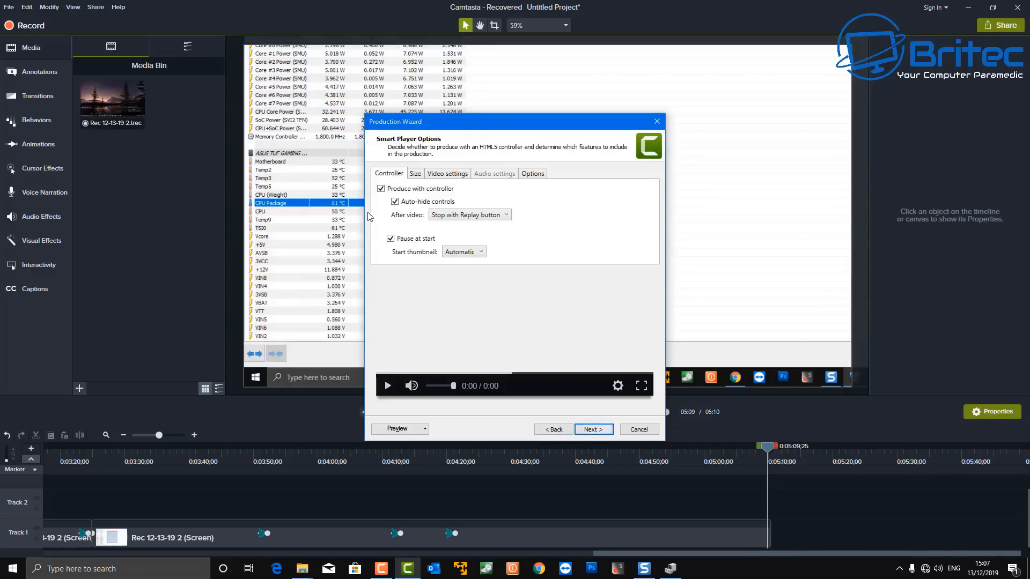
click(592, 429)
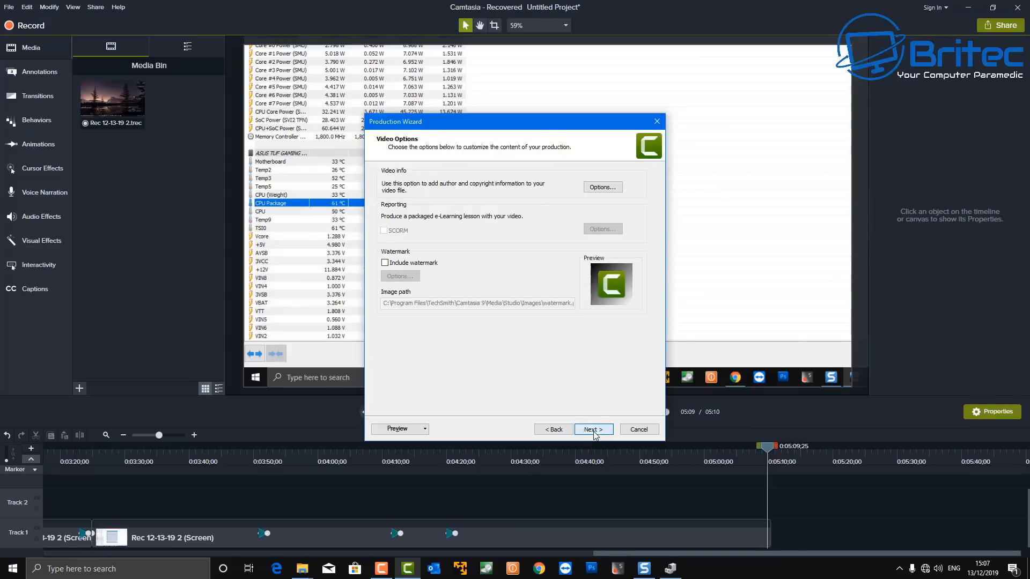
click(592, 429)
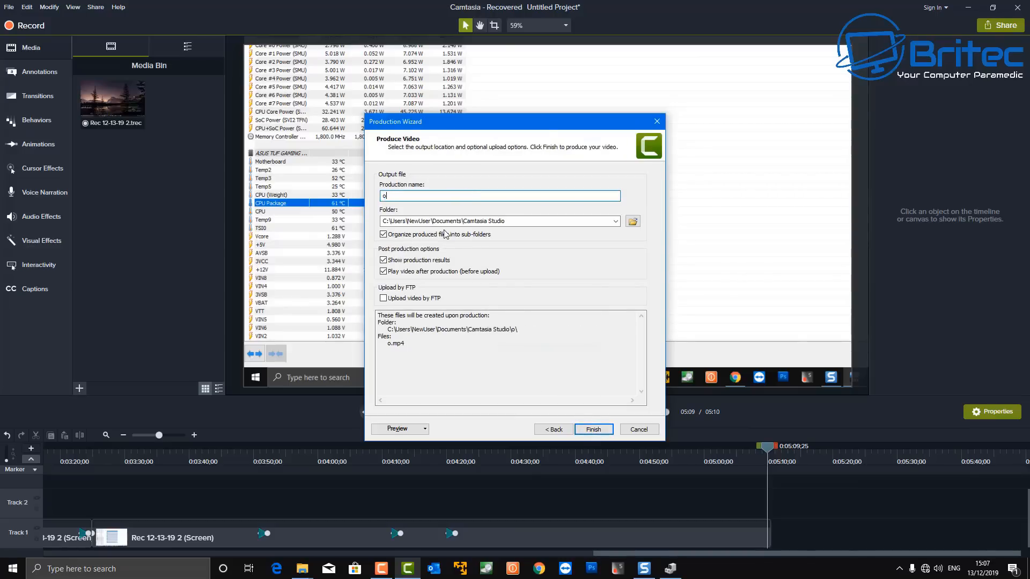
text(verclock2)
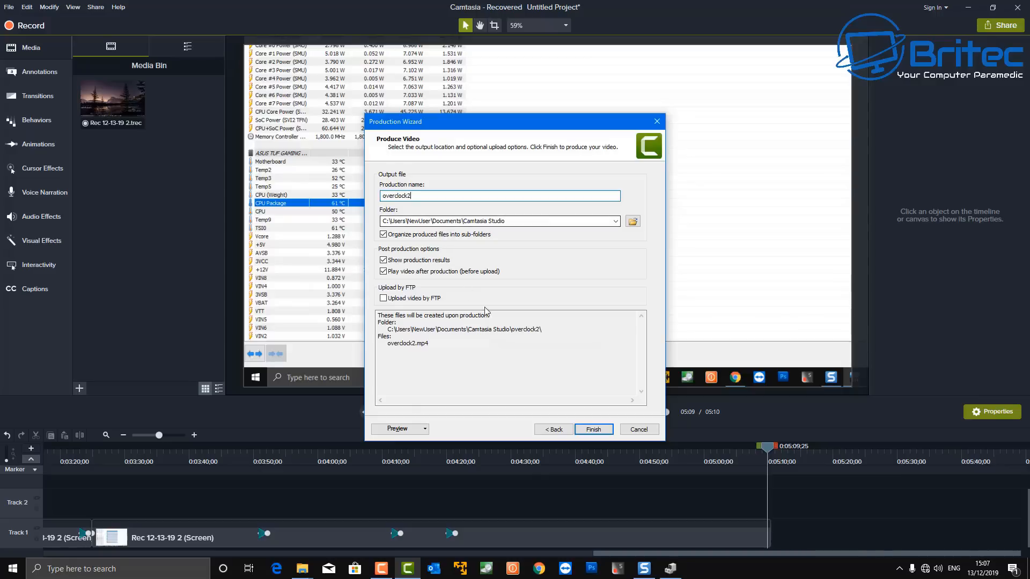
click(592, 429)
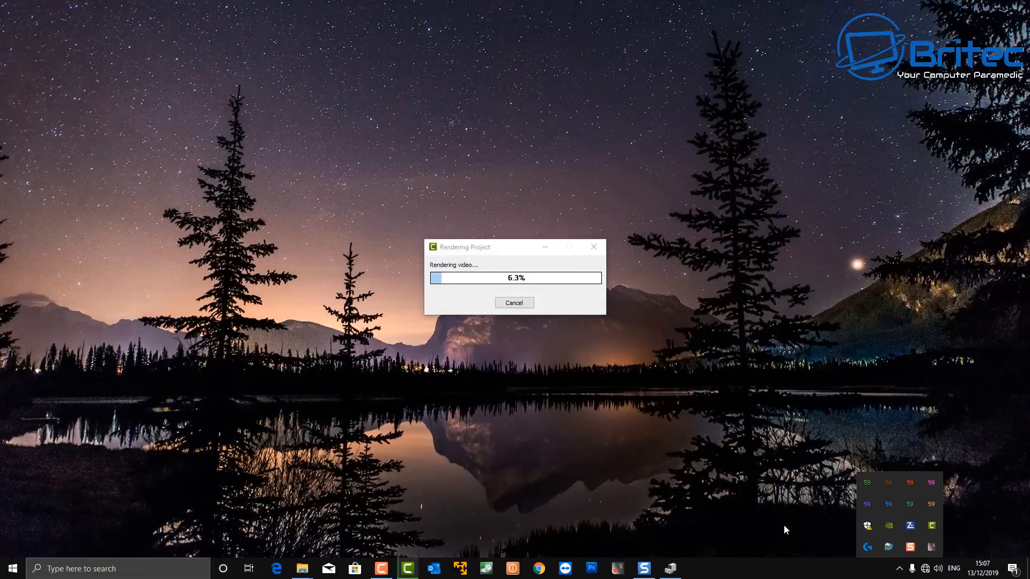
mouse_move(830, 556)
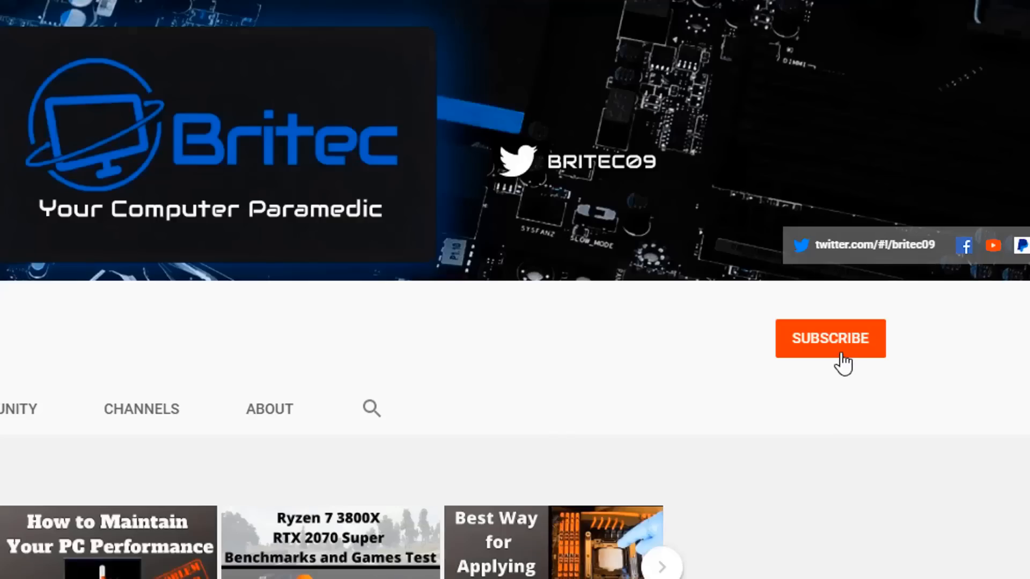
- Subscribe to the Britec channel and show its All / Personalized notification options
click(830, 338)
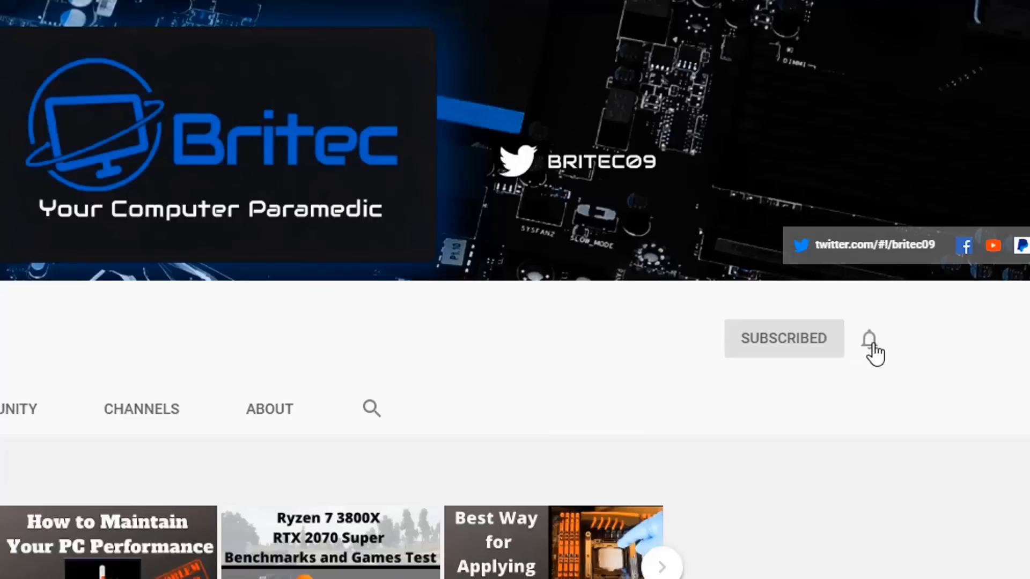
click(869, 339)
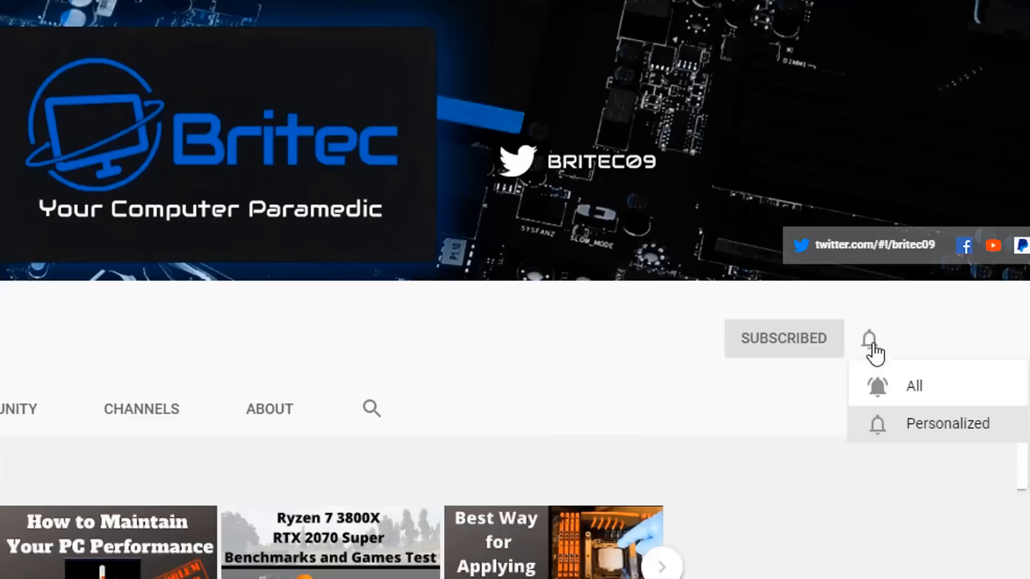